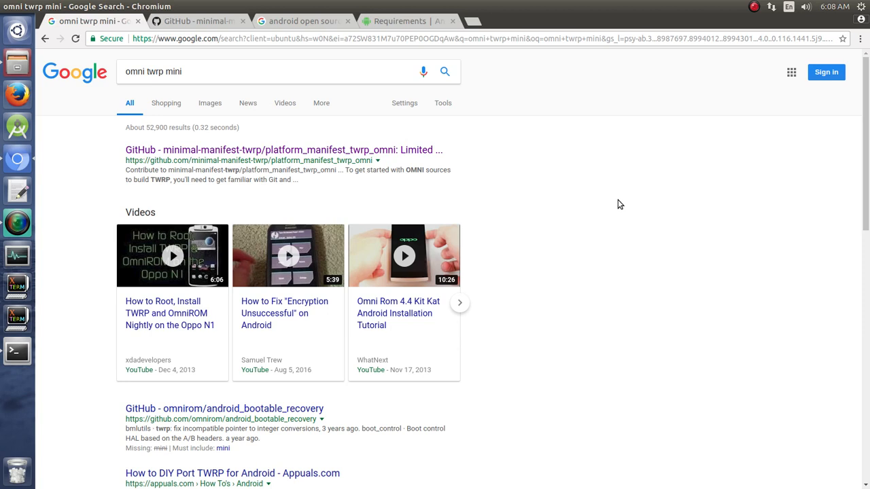
mouse_move(147, 155)
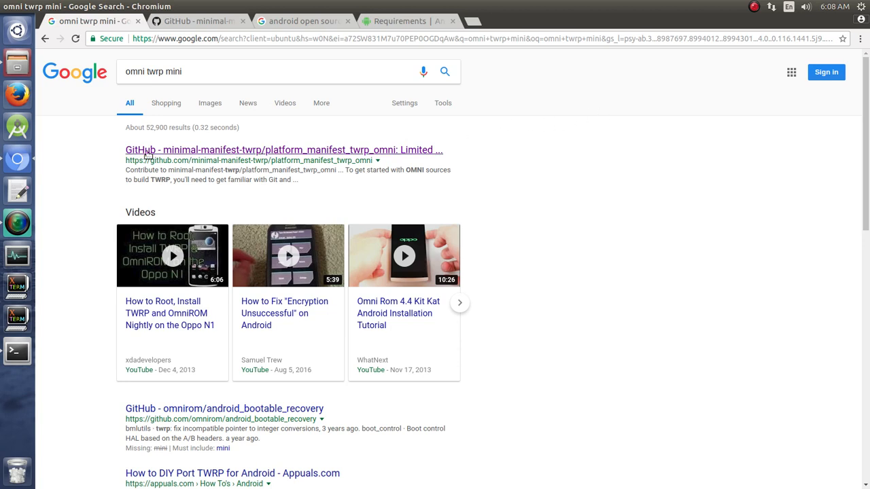
mouse_move(57, 106)
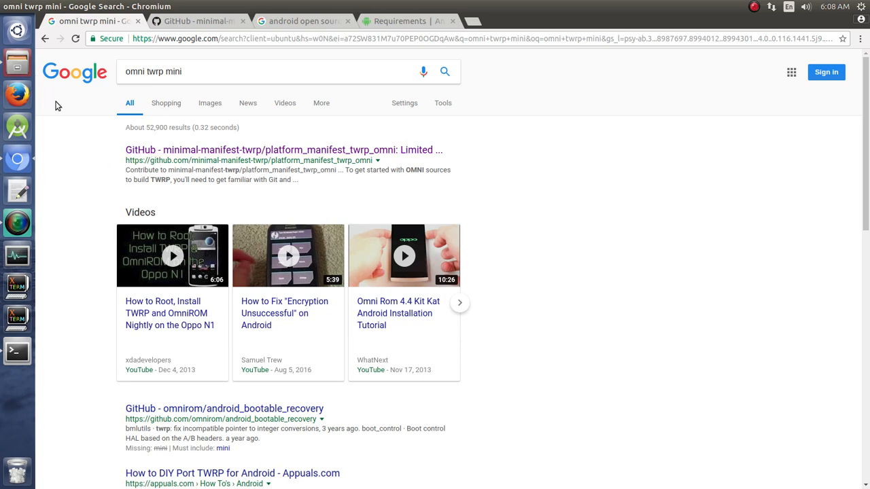
mouse_move(93, 114)
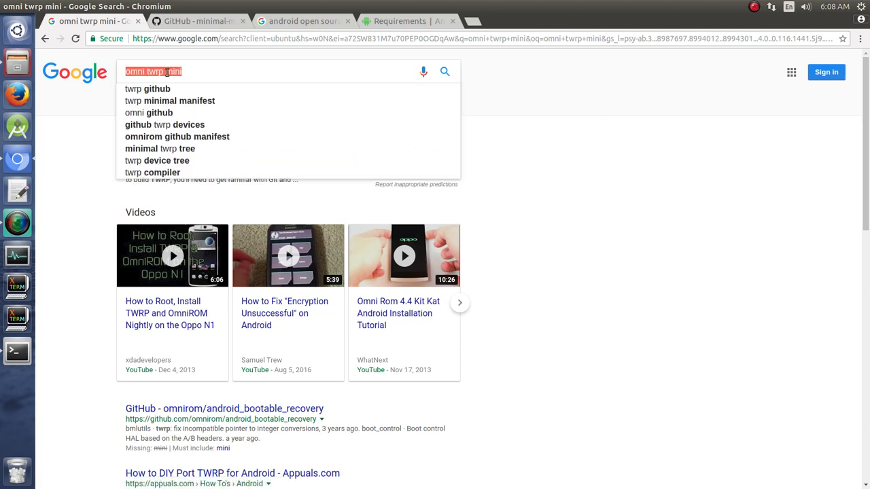
- Show the platform_manifest_twrp_omni repository's branch list on GitHub
click(197, 21)
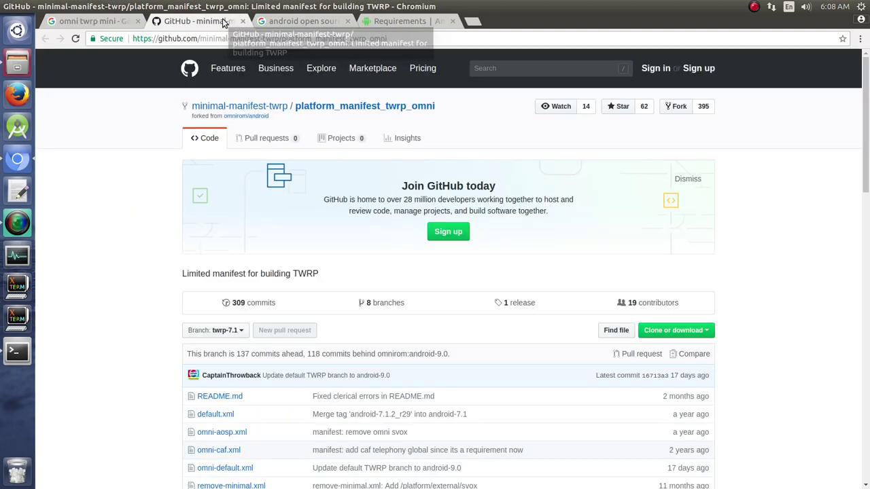
mouse_move(168, 48)
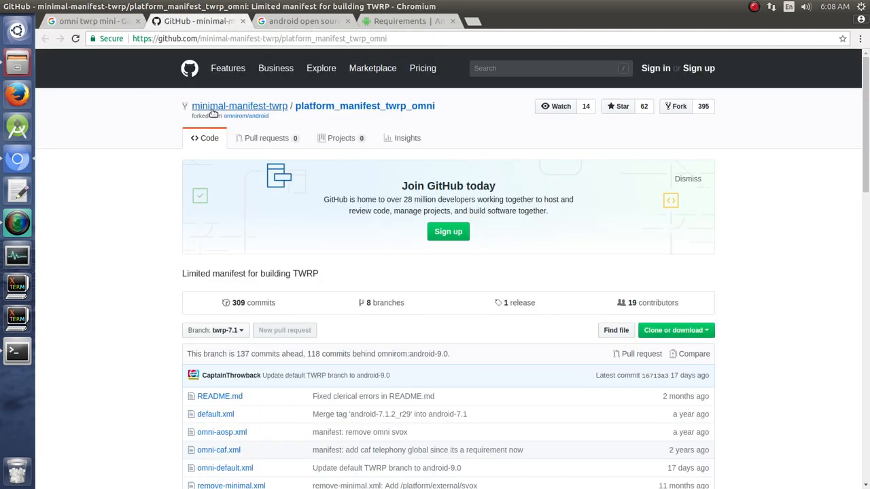
mouse_move(405, 106)
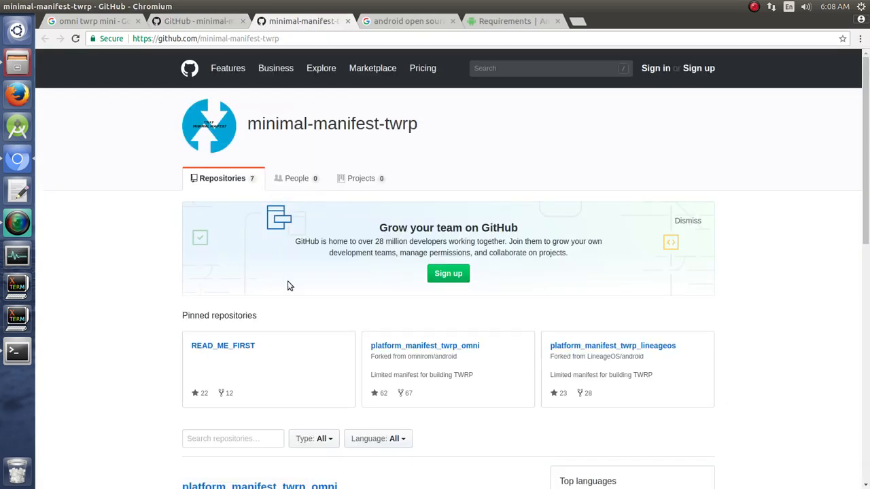
scroll(down, 3)
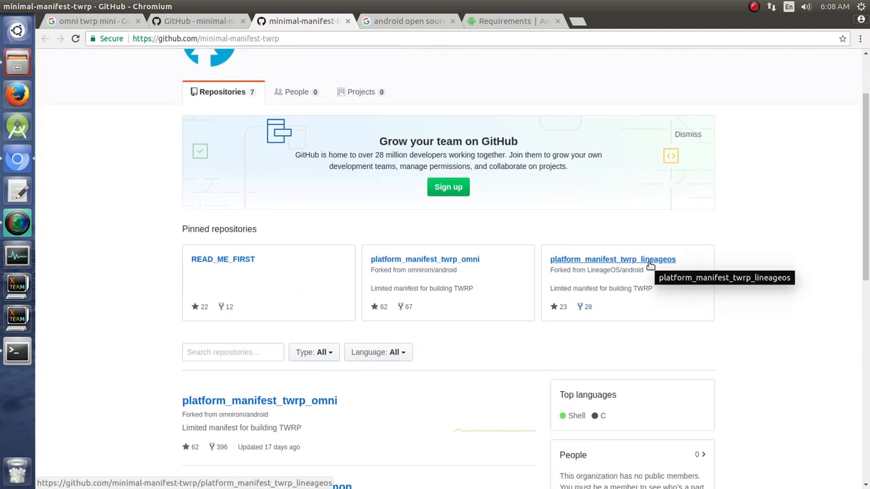
mouse_move(275, 33)
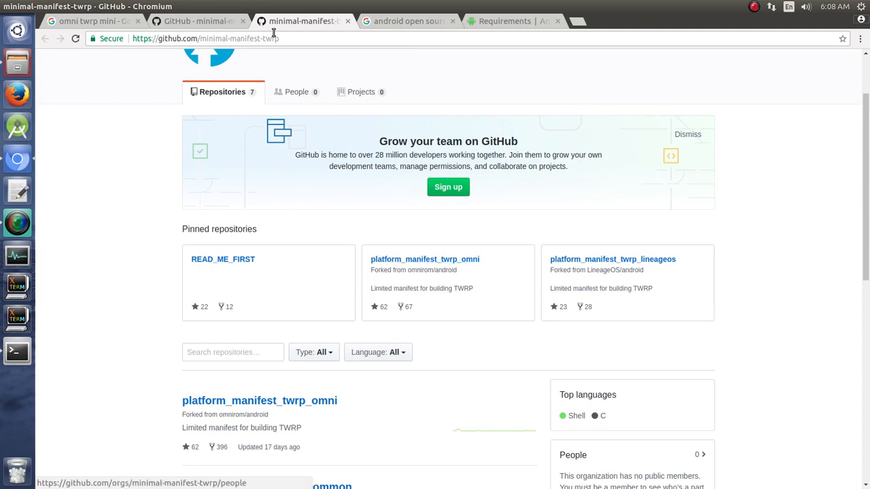
click(424, 259)
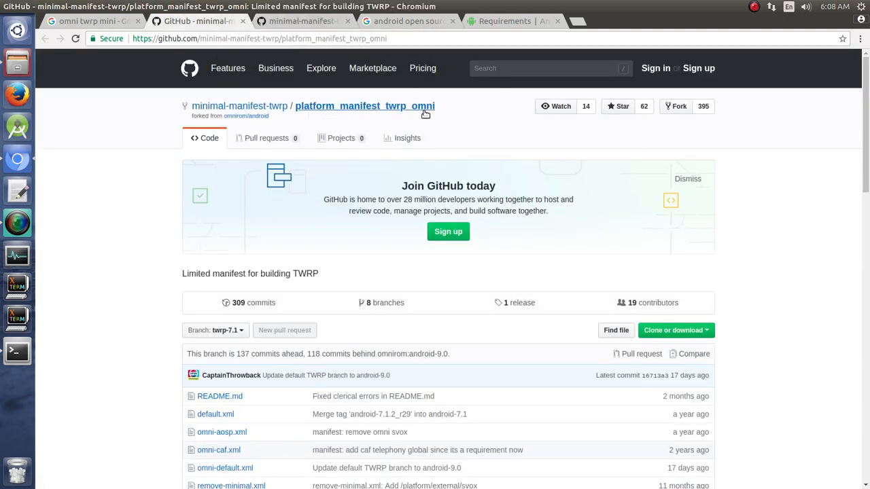
scroll(down, 3)
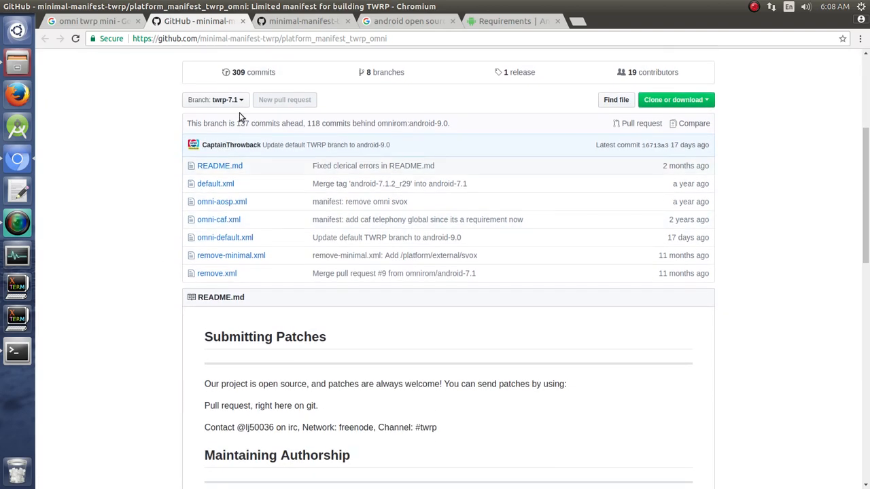
click(214, 100)
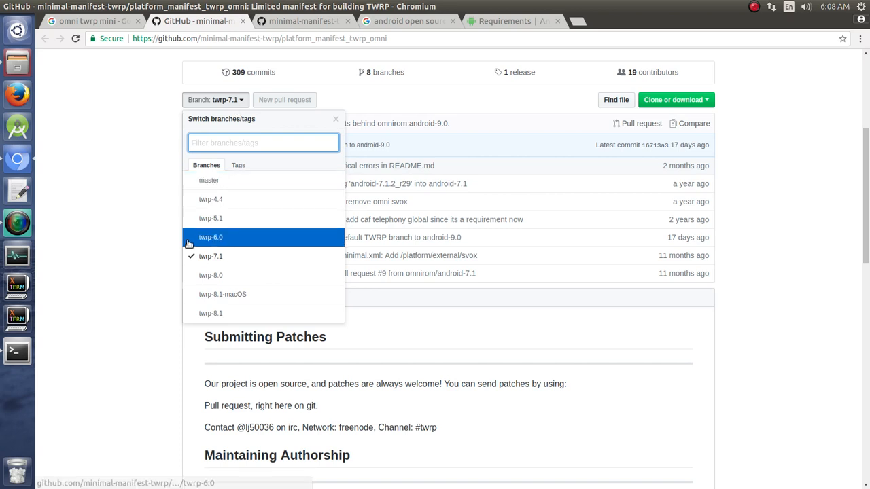
- Switch the repository to twrp-6.0, view the README's repo init and sync commands, and close the organization tab
click(225, 237)
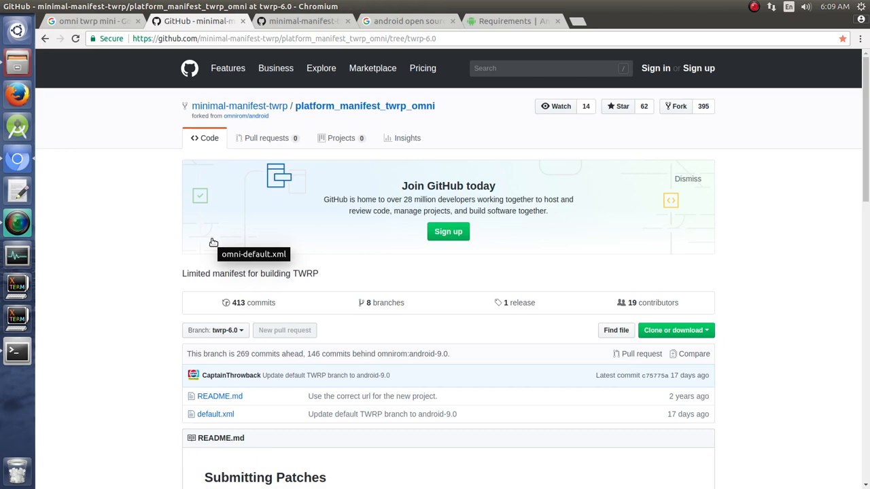
scroll(down, 3)
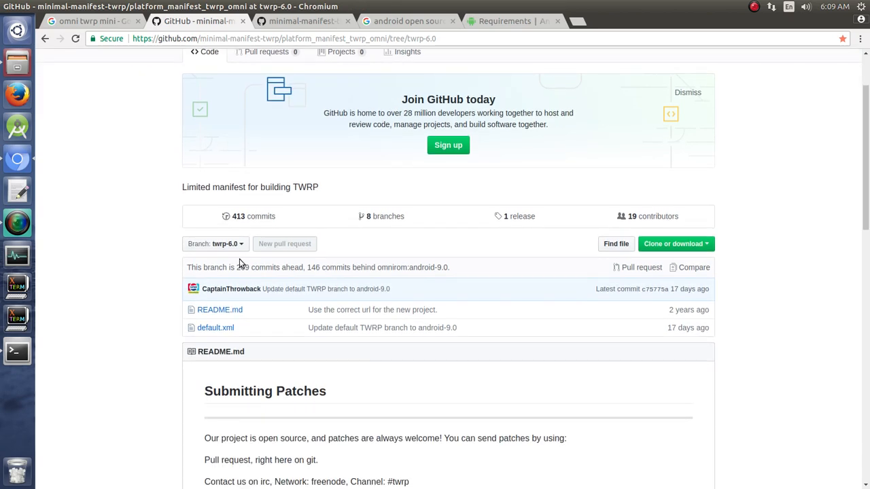
click(215, 243)
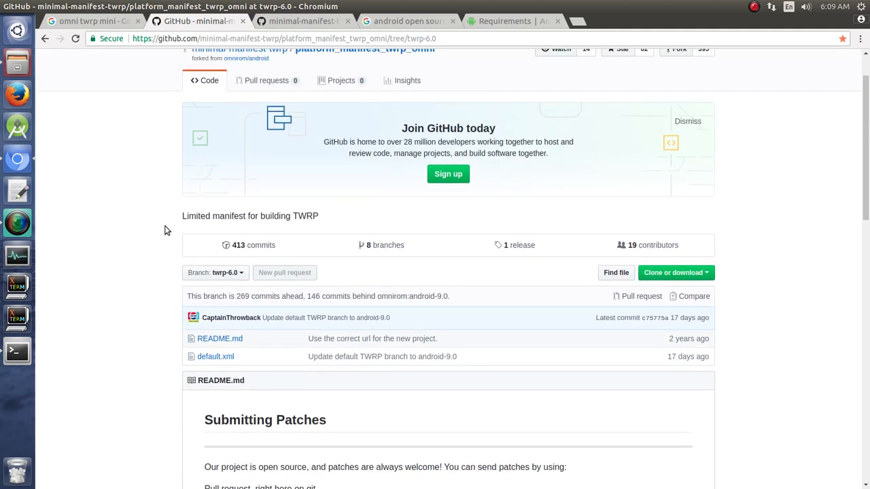
mouse_move(144, 276)
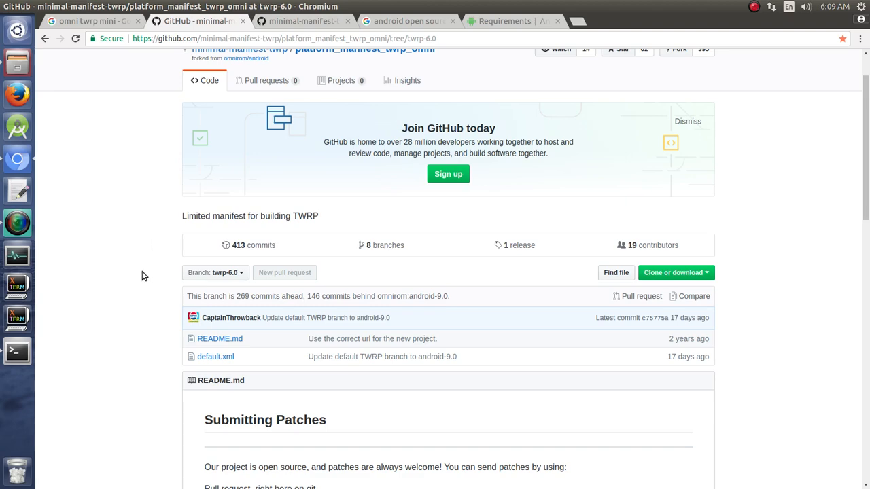
scroll(down, 3)
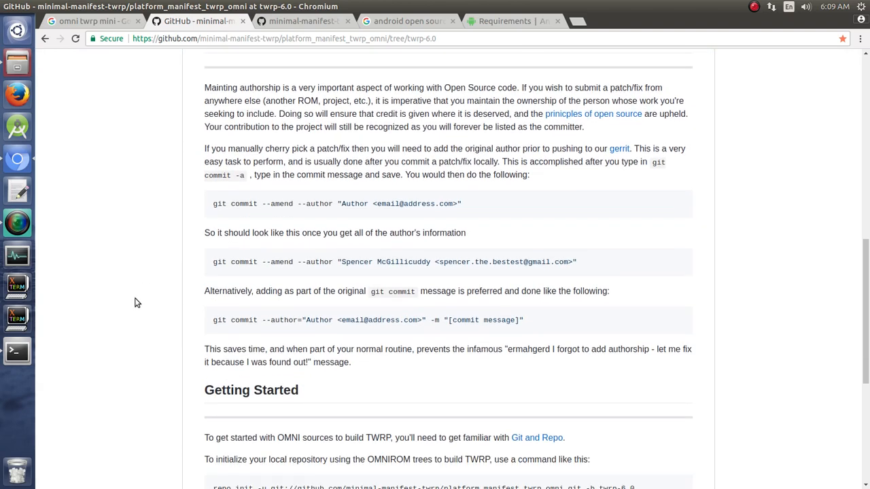
scroll(down, 3)
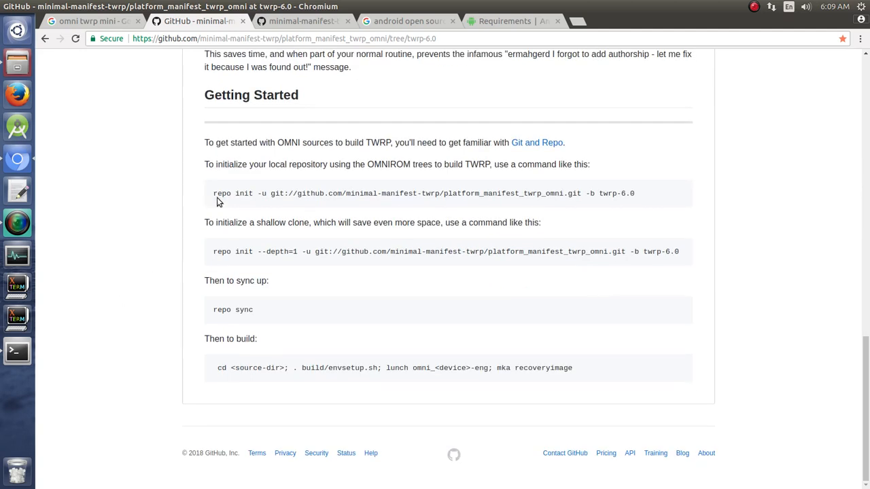
mouse_move(622, 361)
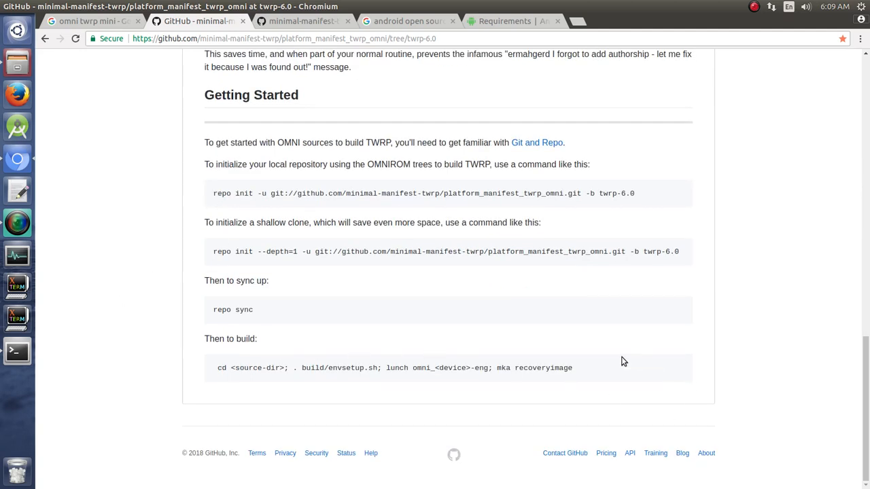
mouse_move(604, 361)
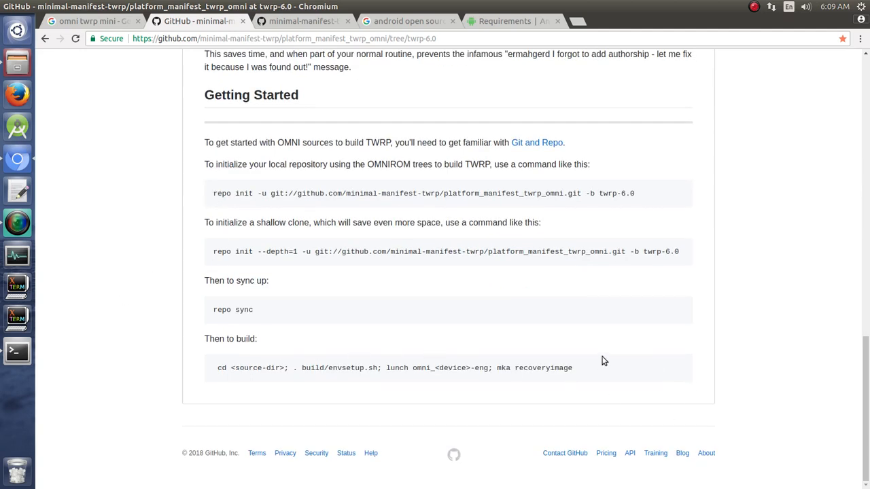
mouse_move(174, 90)
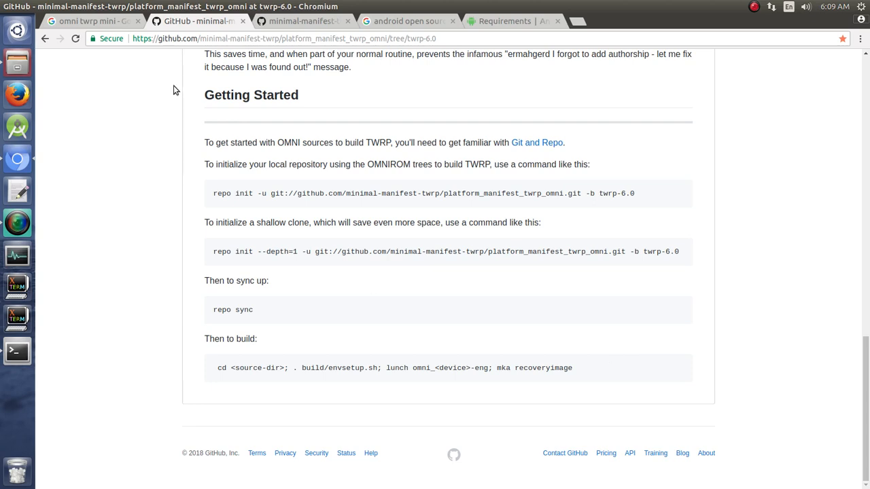
click(348, 21)
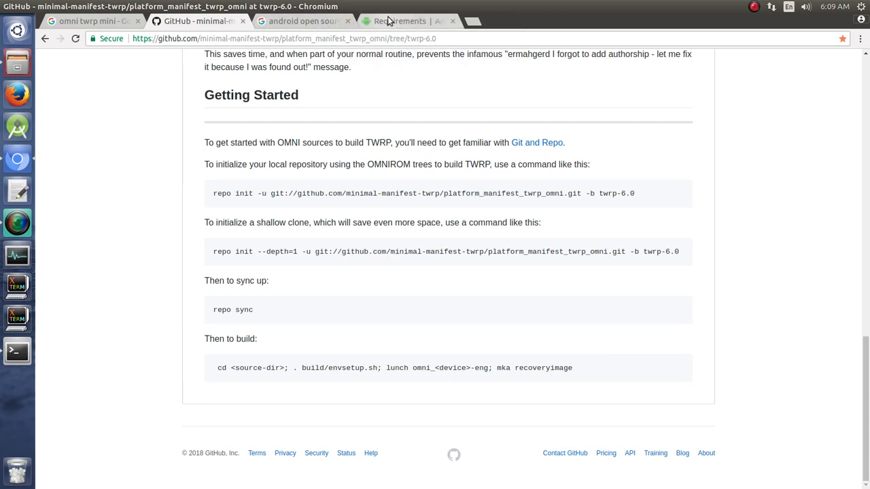
- Switch to the 'android open source project' Google search results tab
click(302, 21)
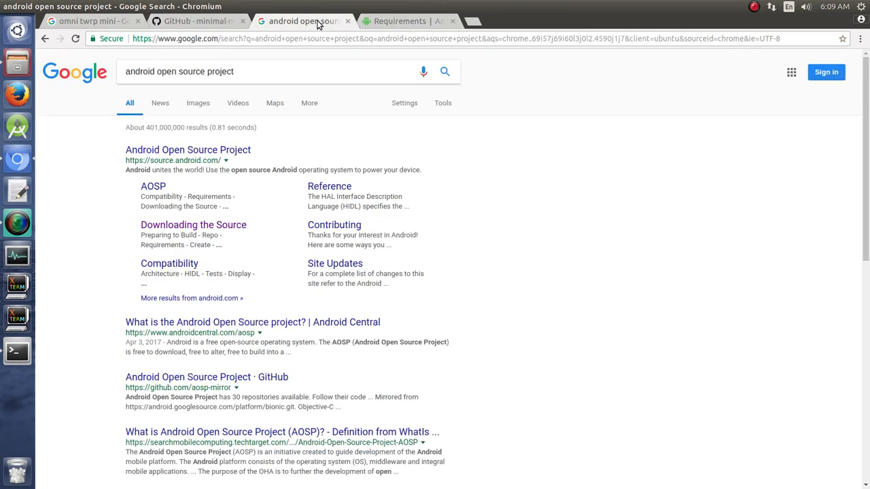
mouse_move(144, 109)
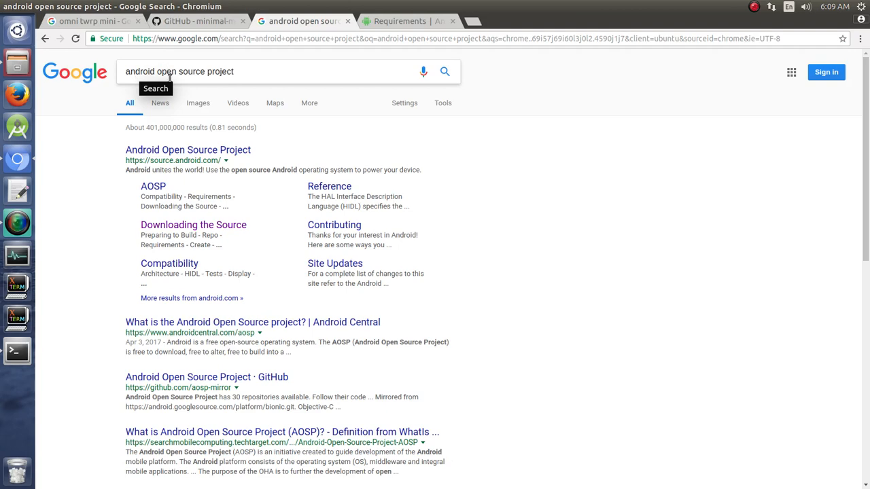
mouse_move(210, 234)
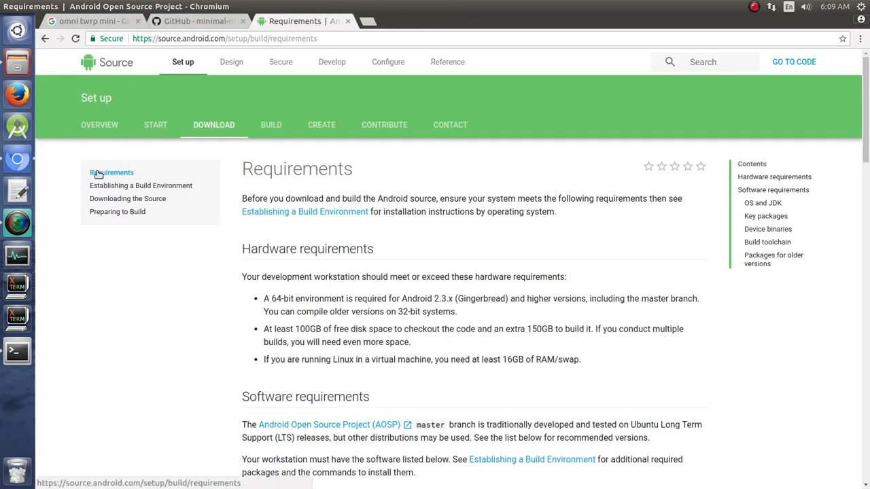
- View the Android Source Requirements page's hardware requirements, including disk space and 64-bit needs
click(127, 199)
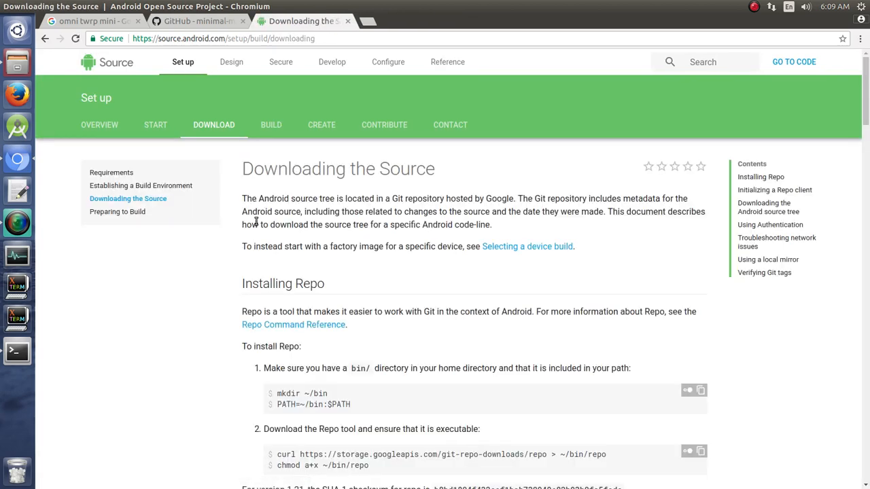
mouse_move(111, 171)
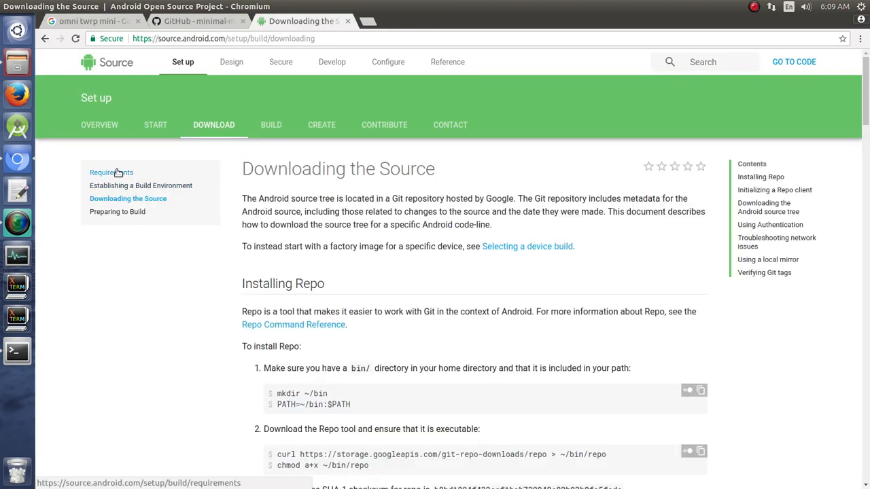
click(112, 172)
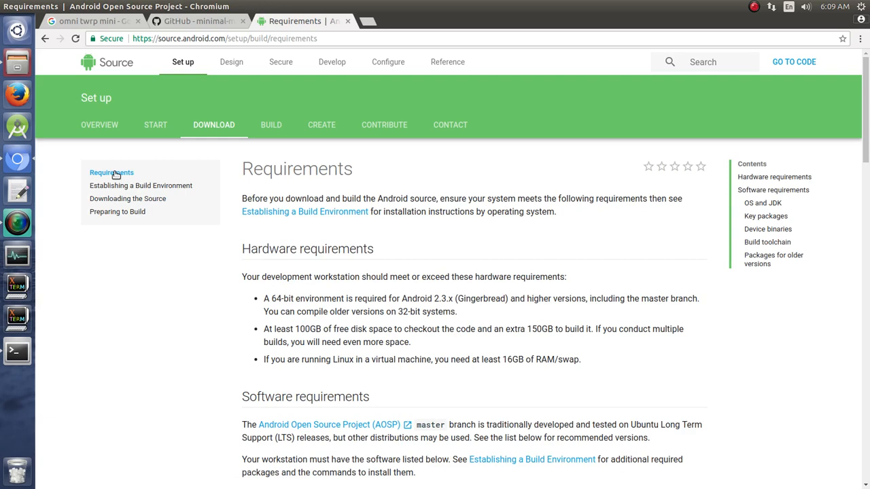
mouse_move(348, 310)
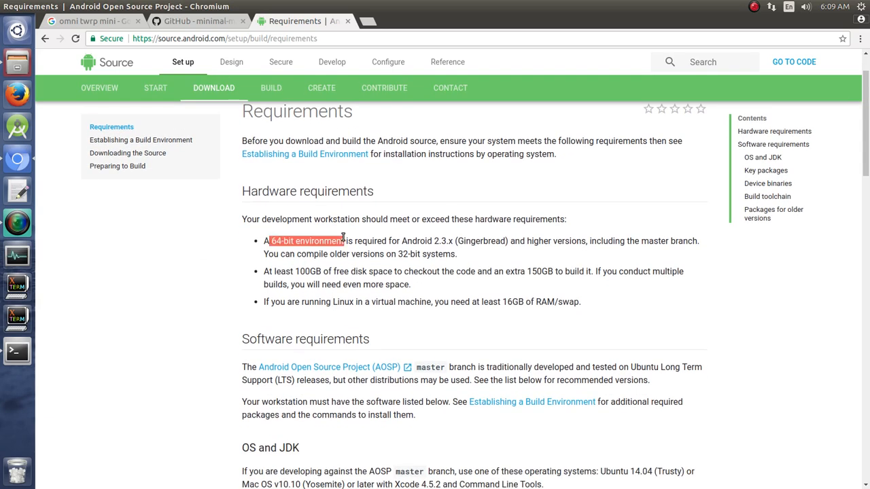
scroll(down, 3)
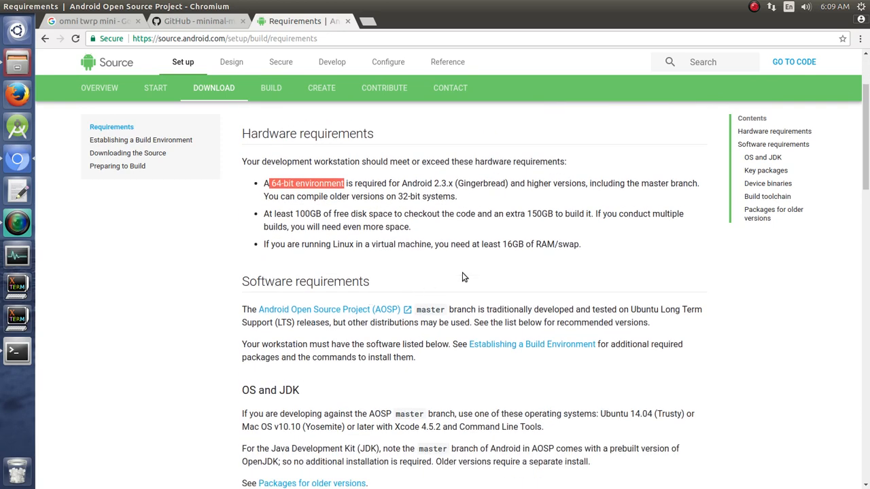
mouse_move(296, 215)
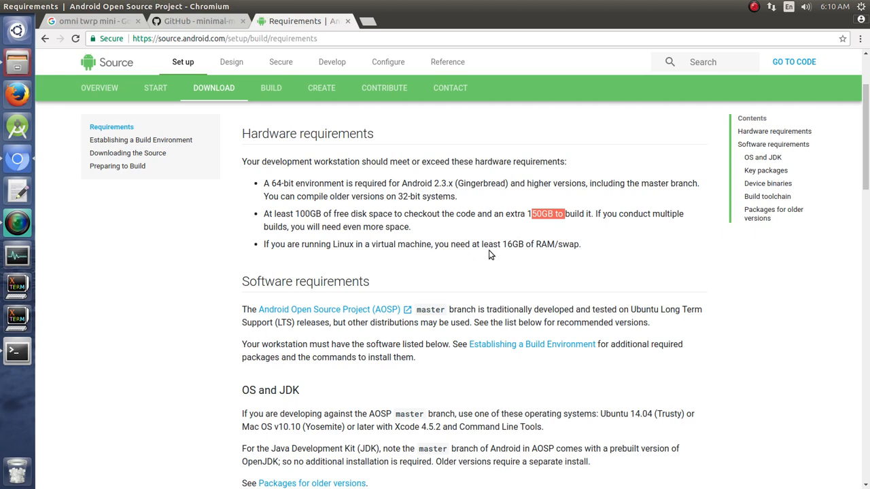
mouse_move(441, 259)
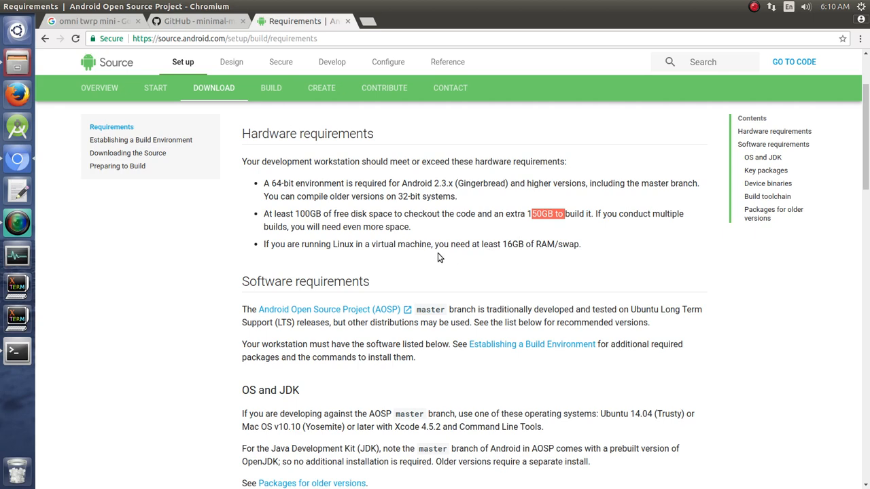
mouse_move(294, 230)
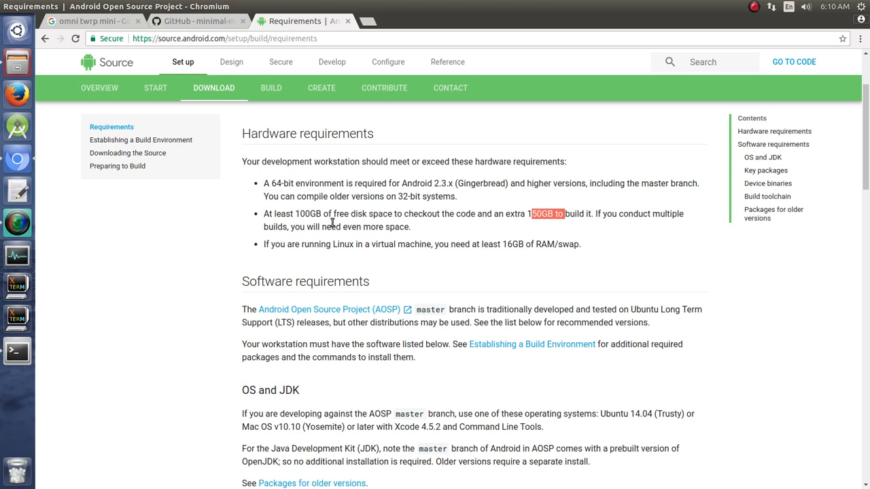
mouse_move(298, 228)
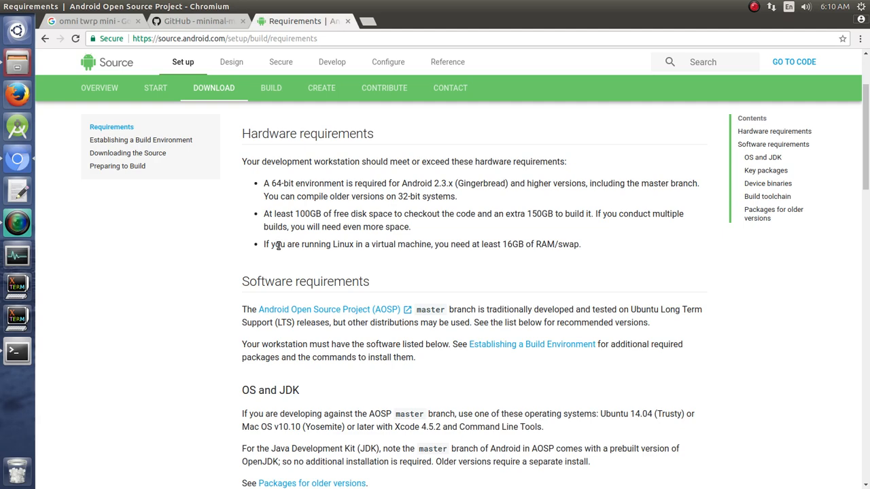
mouse_move(465, 283)
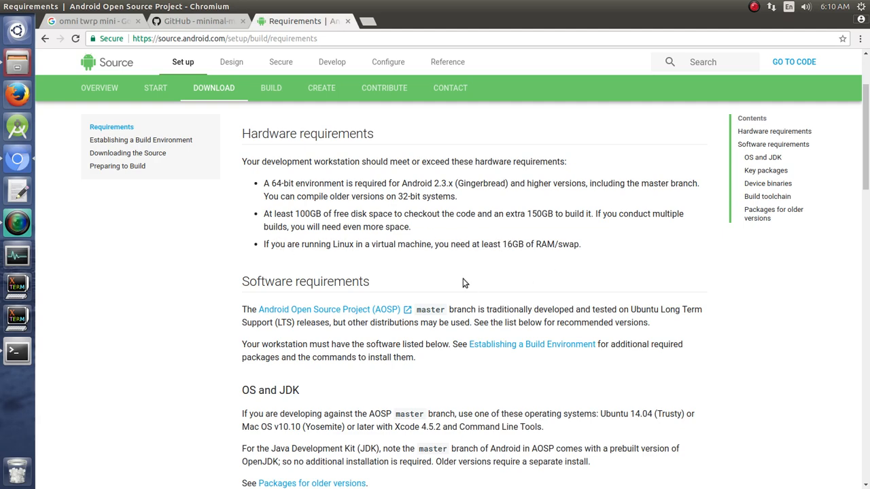
- Review the JDK section for older Android versions, then go to the Establishing a Build Environment guide
scroll(down, 3)
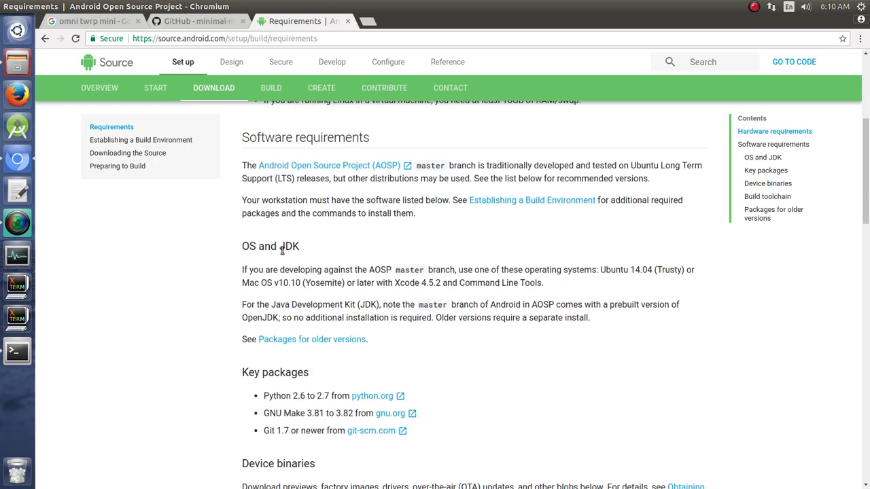
scroll(down, 3)
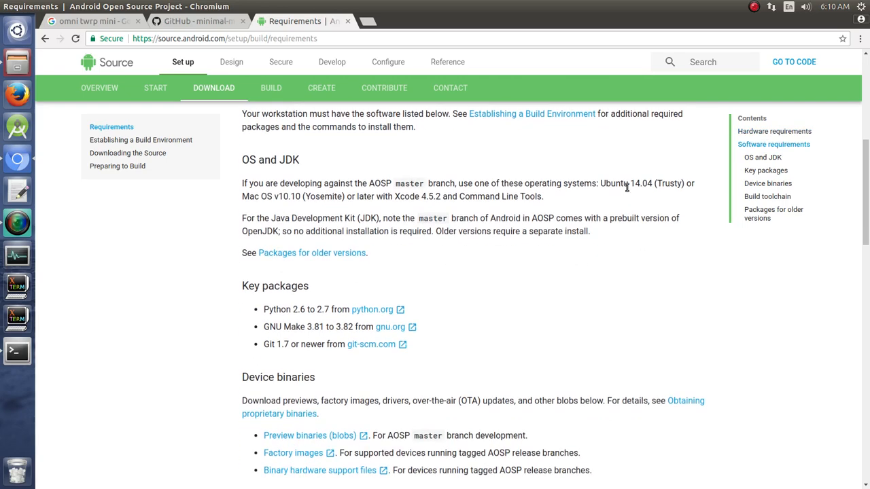
mouse_move(448, 284)
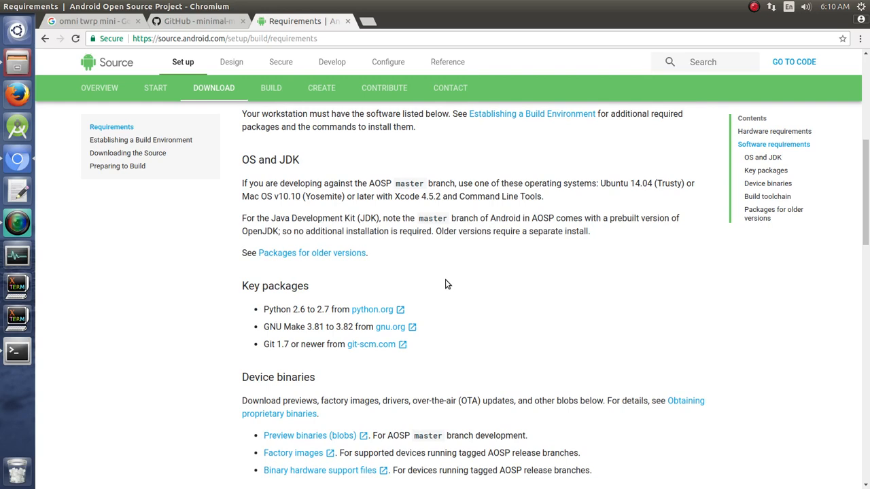
scroll(down, 3)
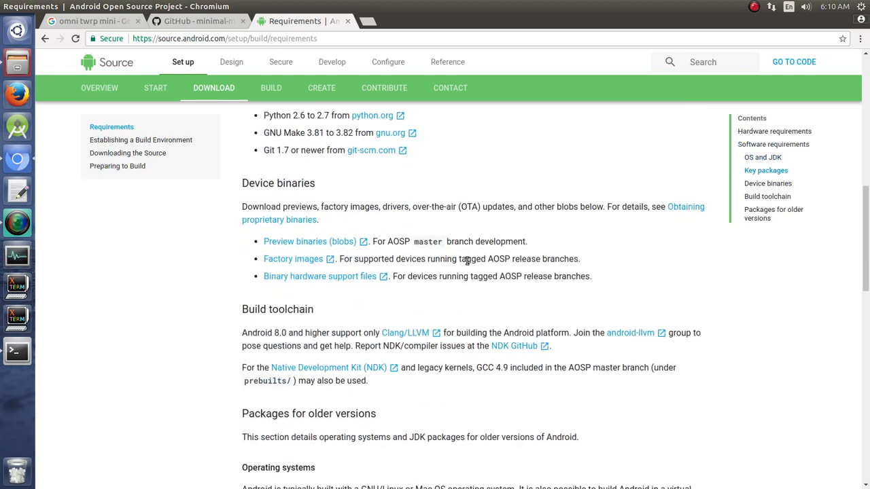
scroll(down, 3)
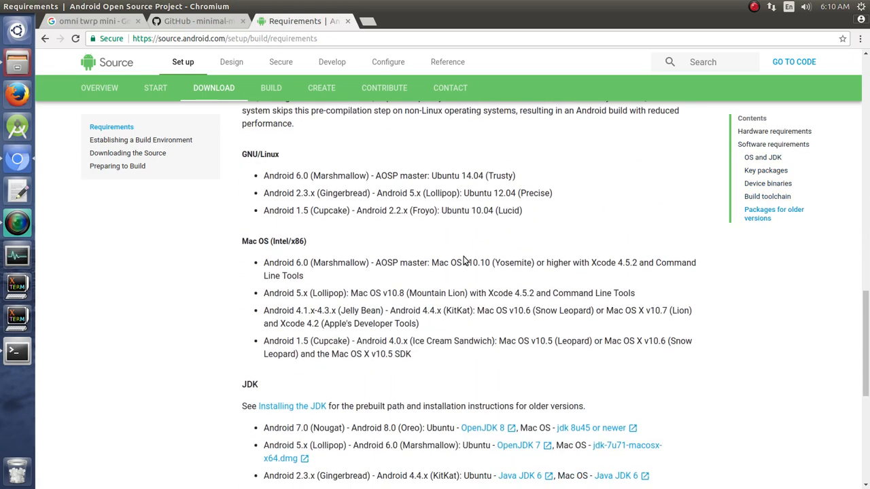
scroll(down, 3)
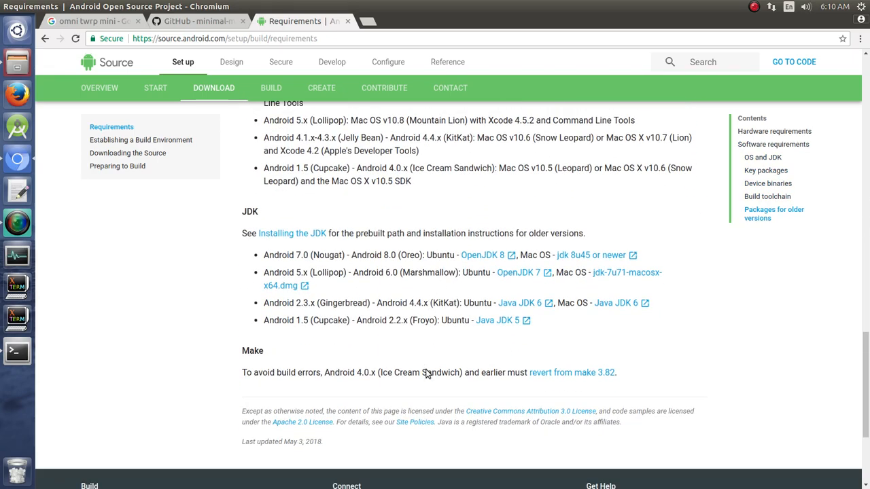
mouse_move(478, 255)
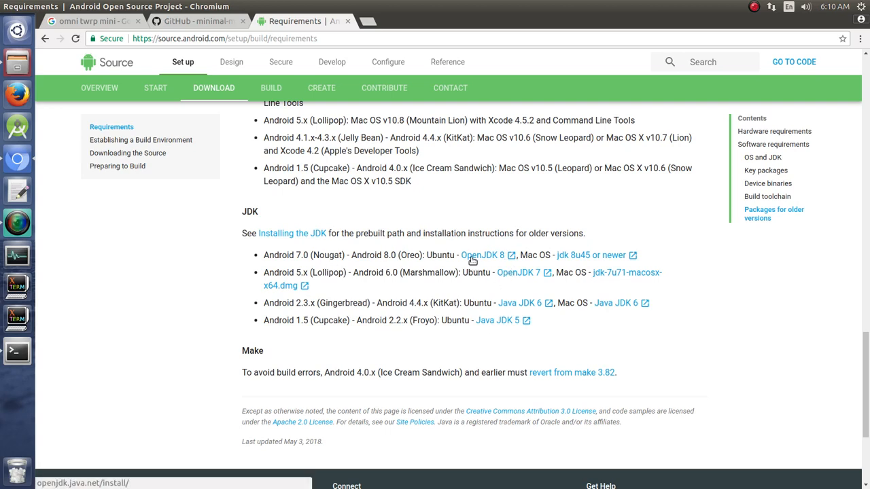
mouse_move(440, 277)
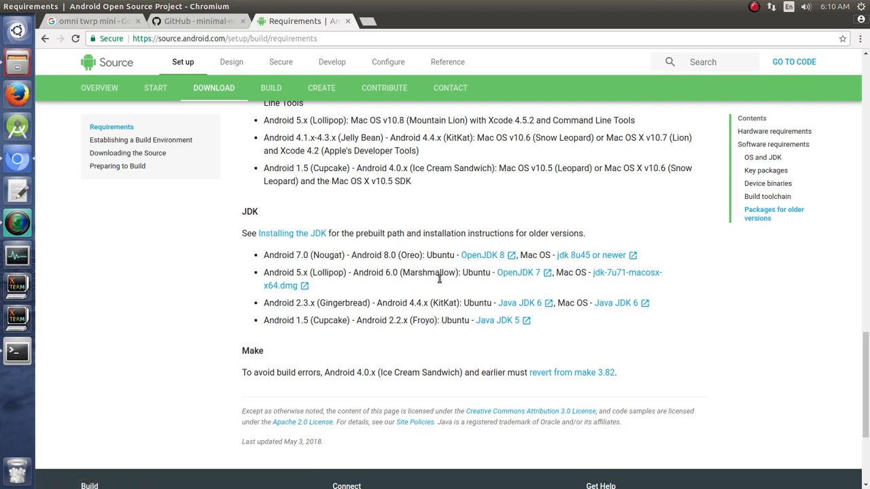
mouse_move(361, 278)
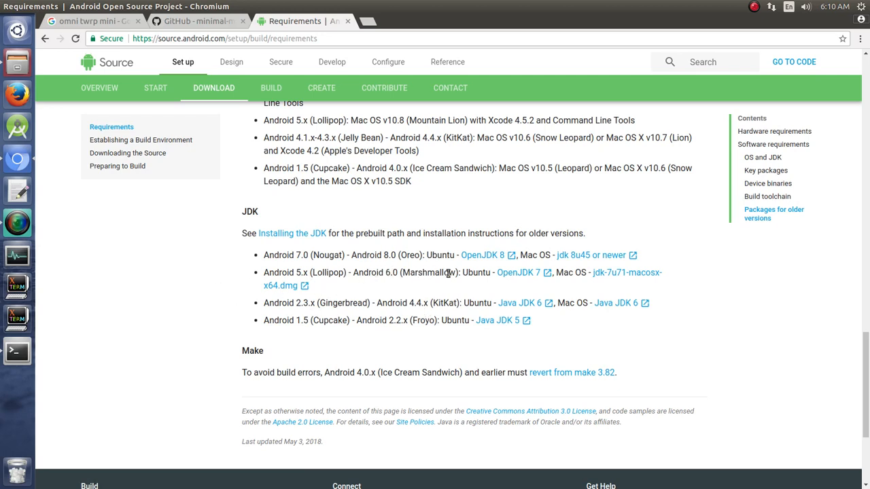
mouse_move(516, 272)
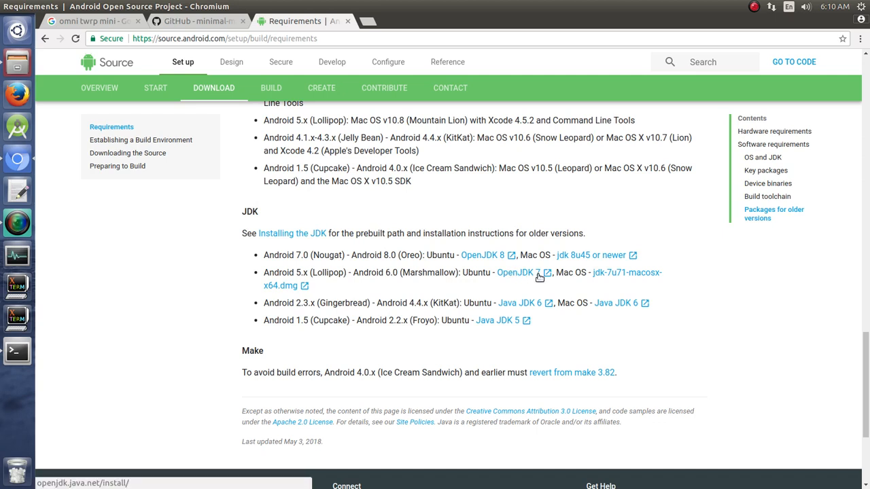
mouse_move(454, 283)
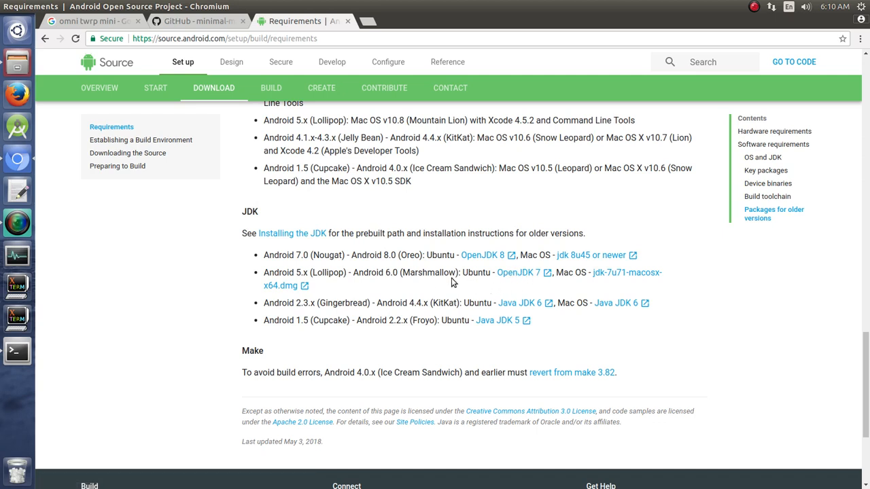
mouse_move(405, 278)
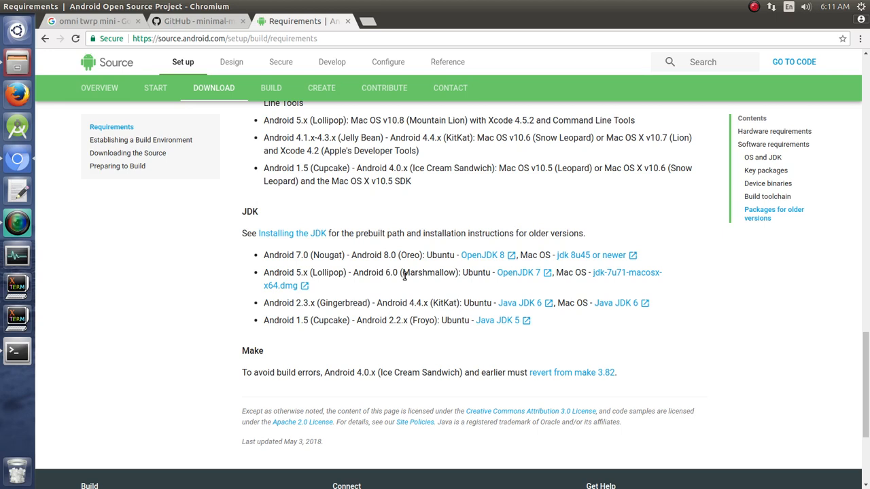
mouse_move(265, 264)
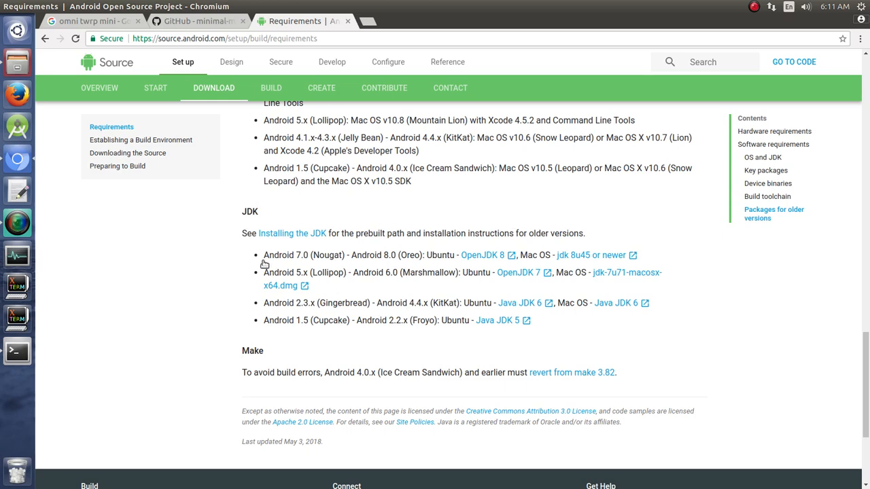
click(141, 139)
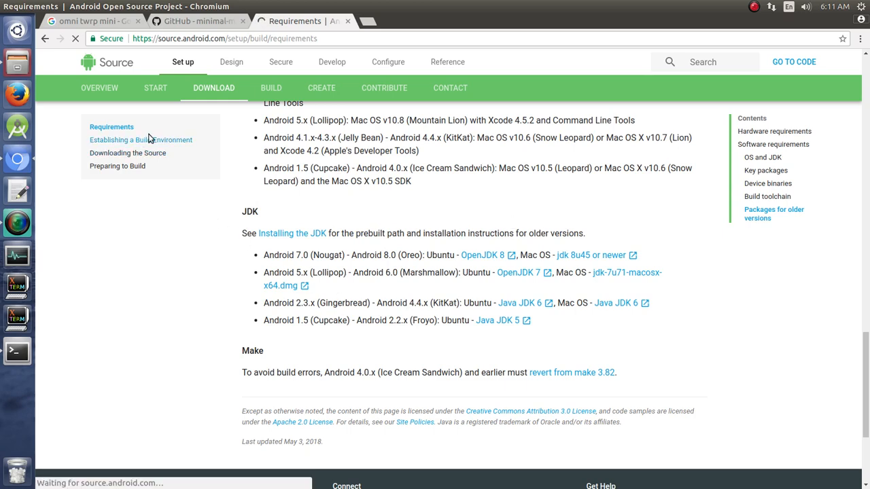
- View the guide's Installing the JDK steps and highlight the 'For Ubuntu LTS 14.04' heading
click(141, 139)
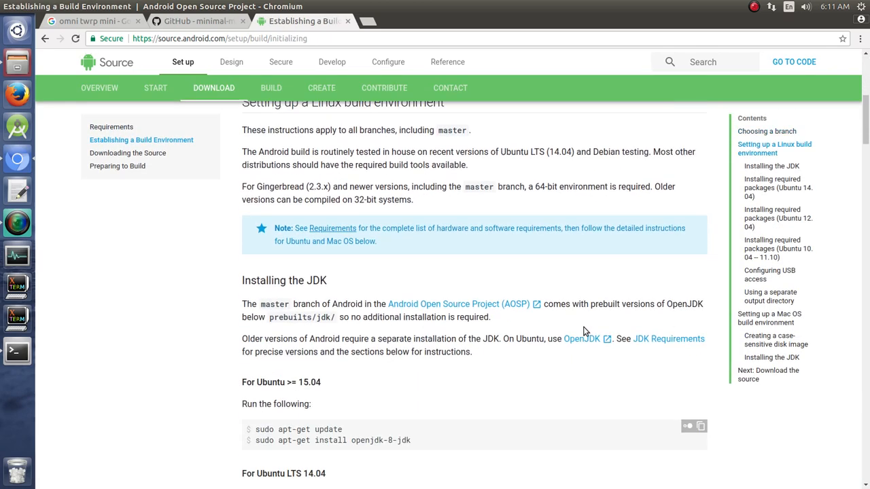
scroll(down, 3)
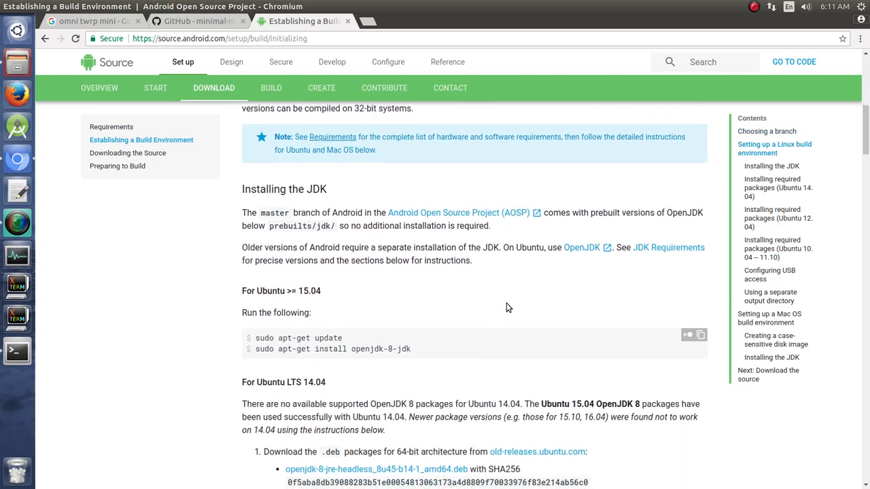
scroll(down, 3)
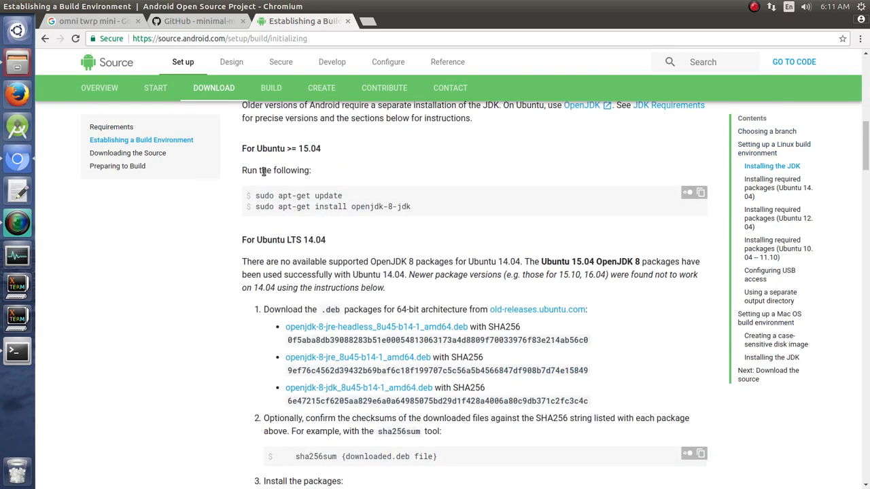
double_click(282, 240)
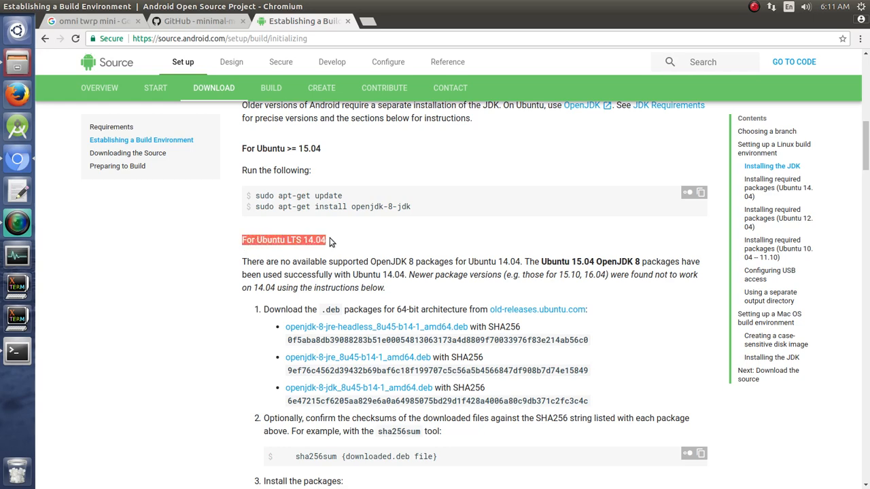
scroll(down, 3)
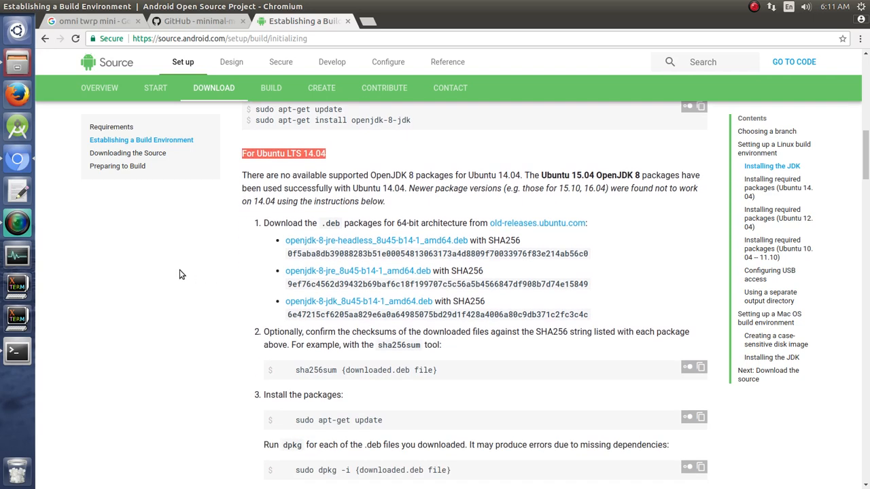
mouse_move(382, 266)
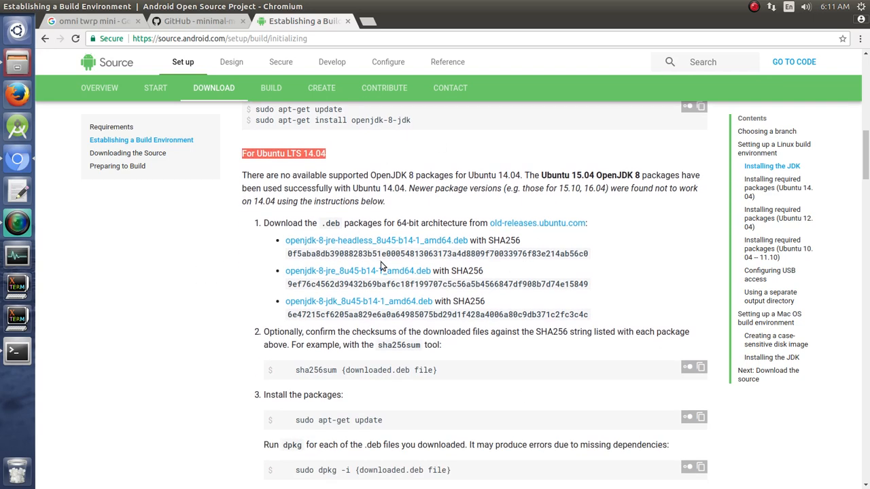
mouse_move(482, 294)
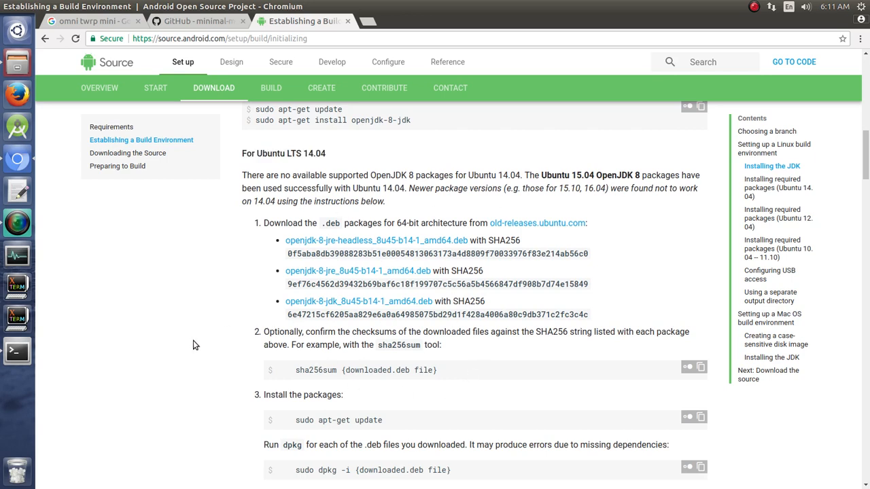
mouse_move(274, 310)
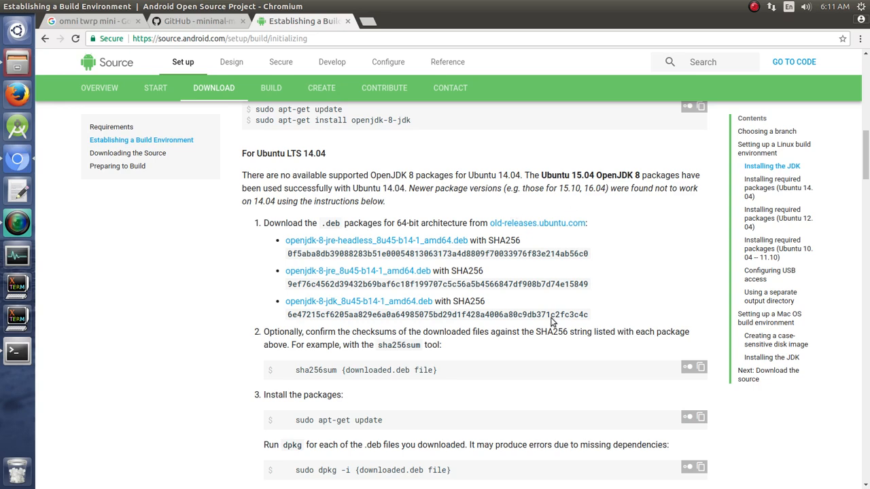
mouse_move(533, 365)
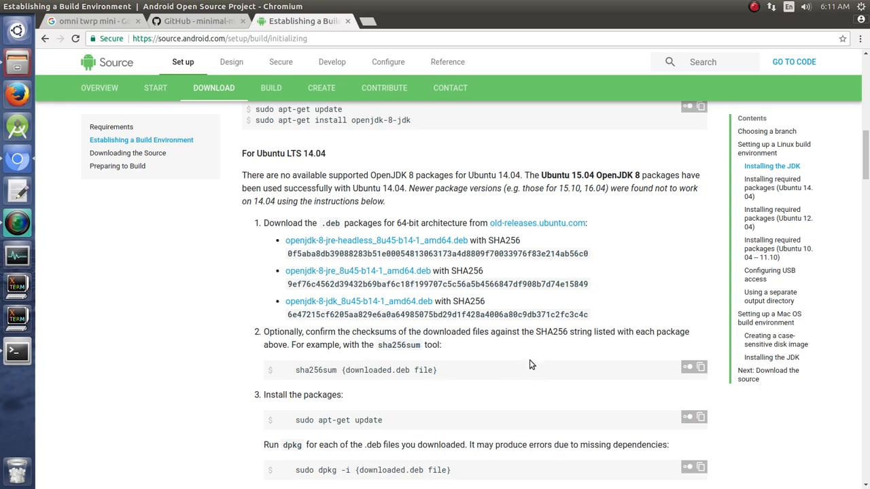
- Run javac -version in the terminal, which reports 1.8.0_171
click(16, 351)
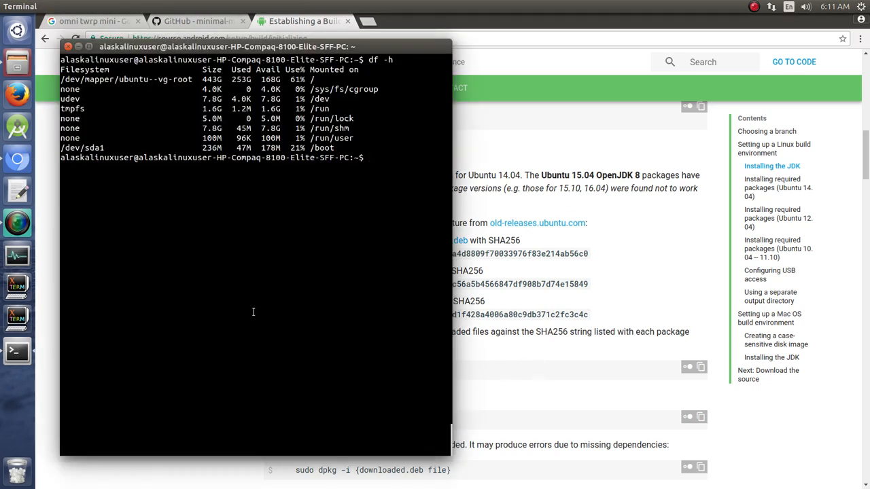
text(javac)
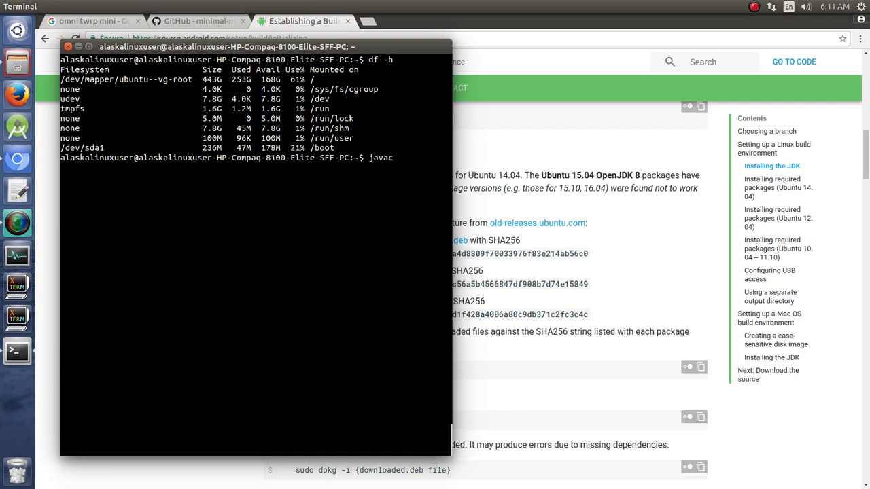
text(-v)
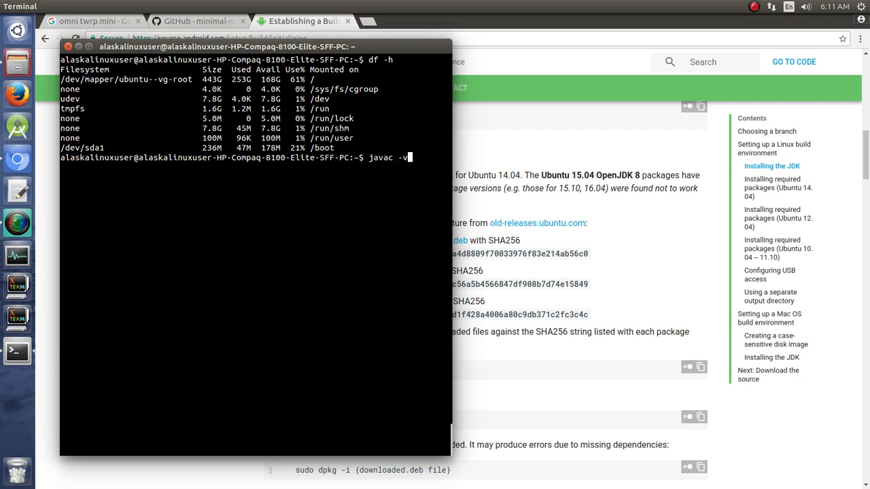
key(Return)
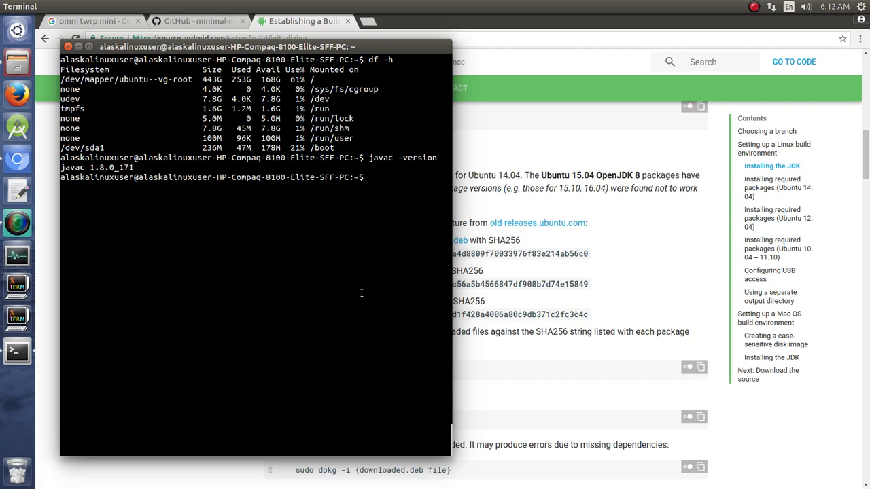
- Enter 'sudo aptitude search open' at the prompt to look for OpenJDK packages
text(aptid)
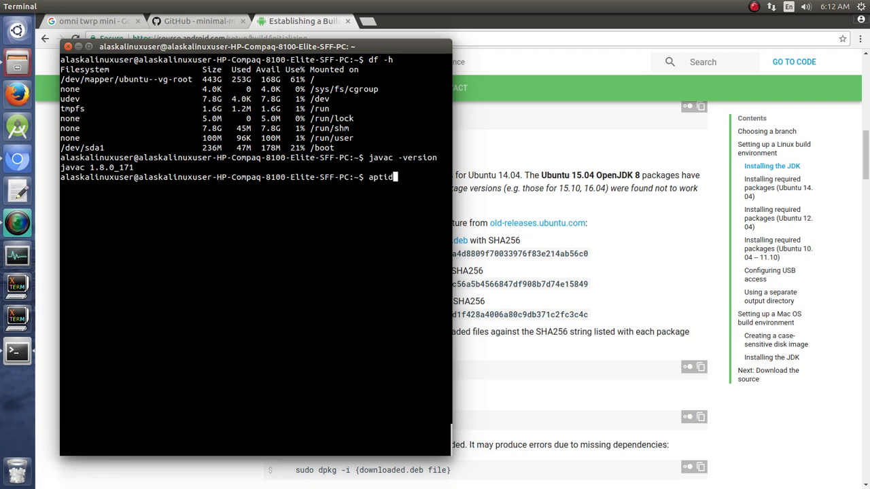
text(sud)
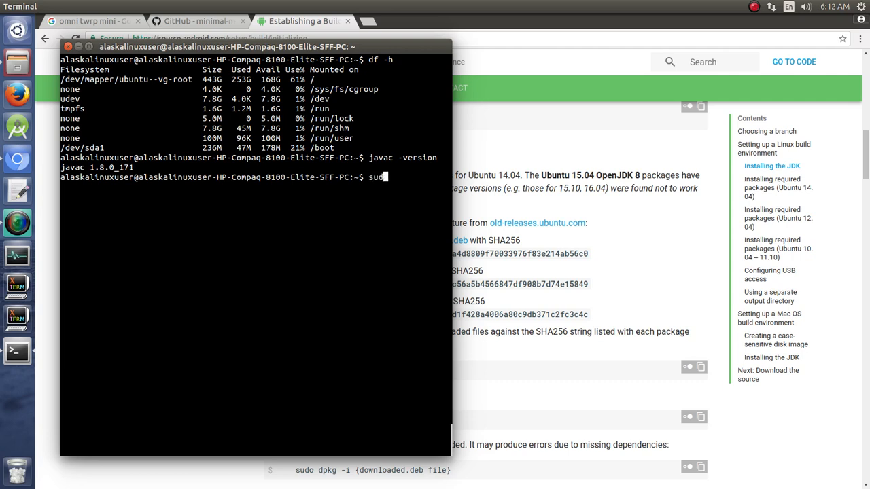
text(o)
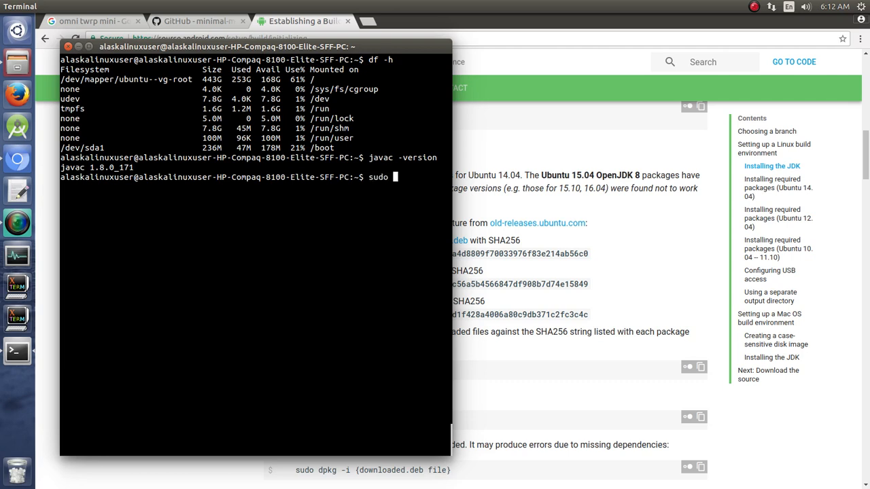
text(aptitude sear)
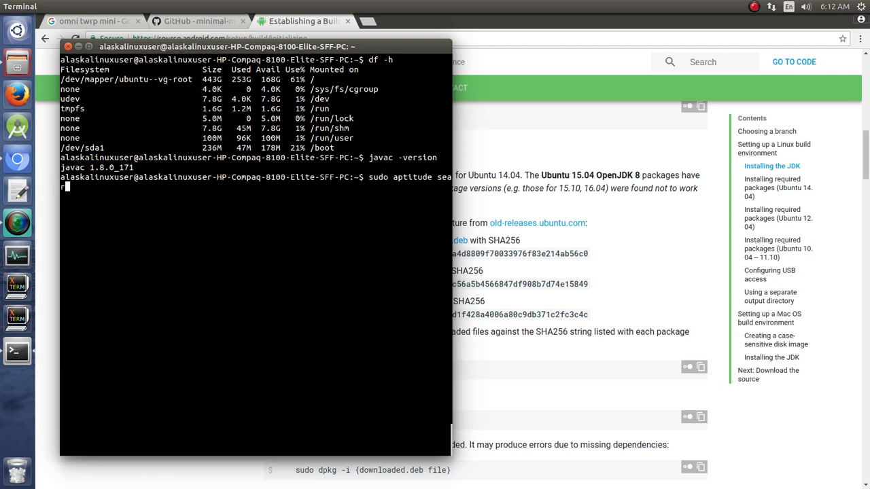
text(rch open)
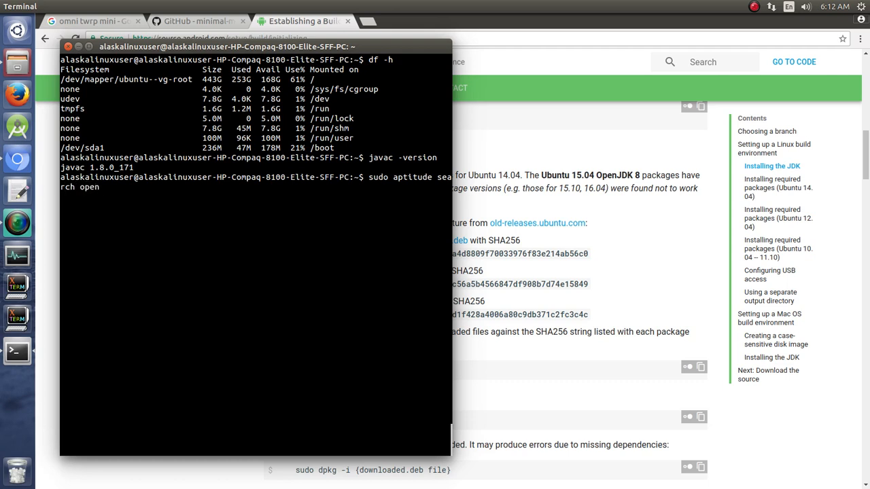
- Run the aptitude search and review the listed openjdk-6 through openjdk-11 packages
key(Return)
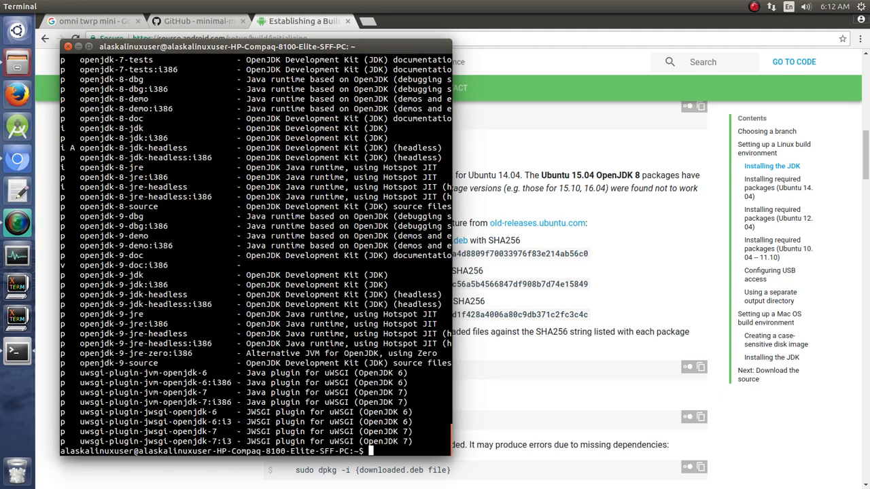
scroll(up, 3)
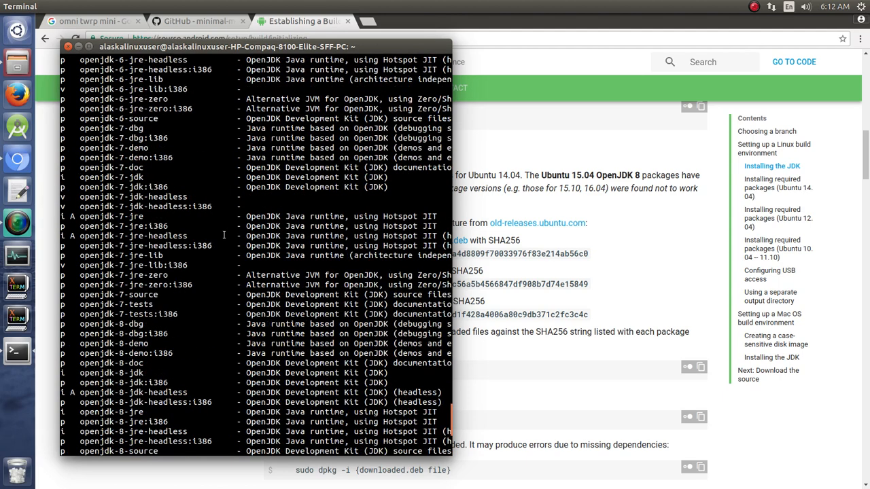
scroll(down, 3)
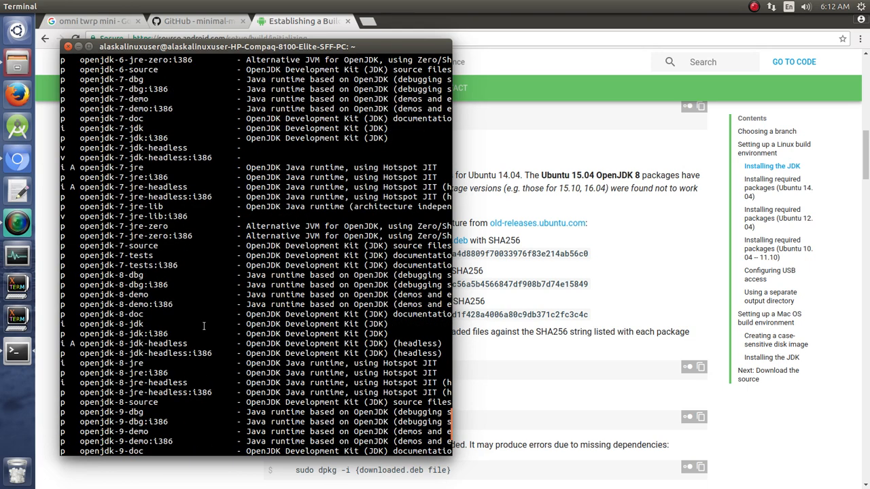
scroll(down, 3)
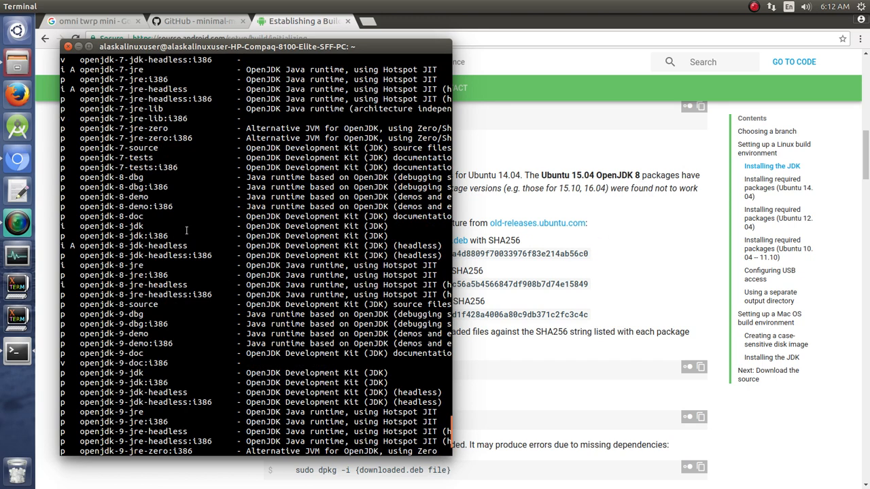
scroll(down, 3)
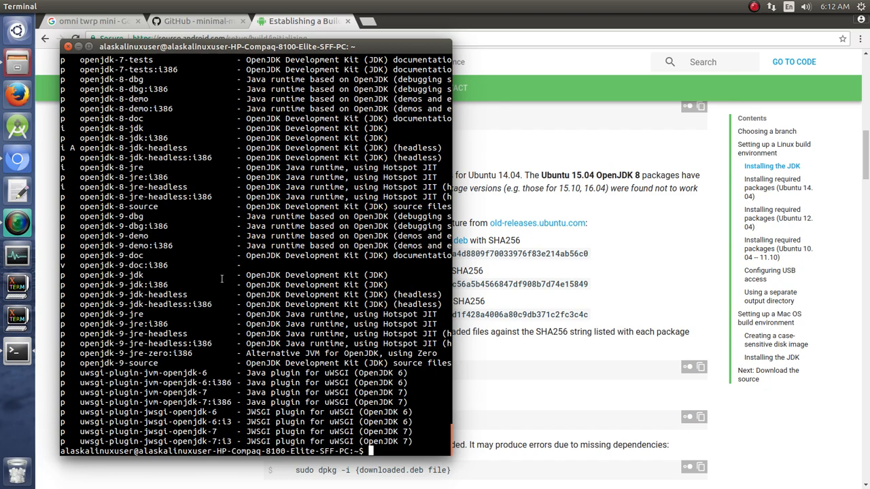
scroll(up, 3)
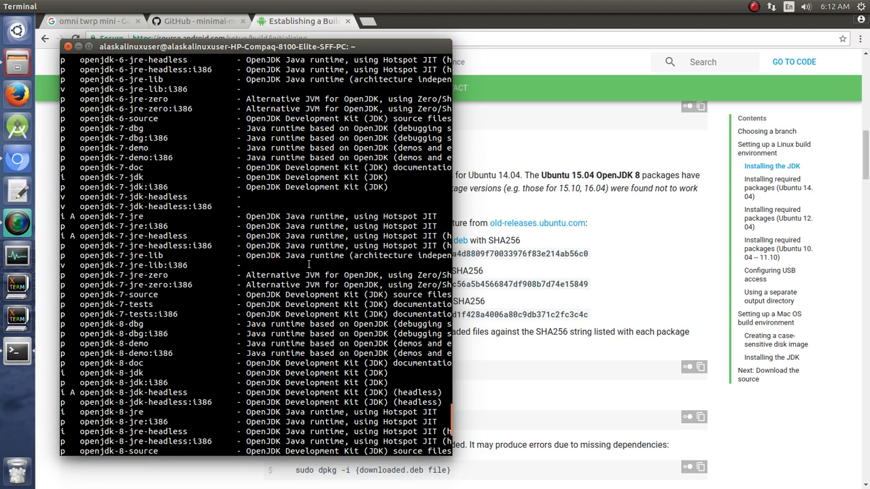
mouse_move(226, 304)
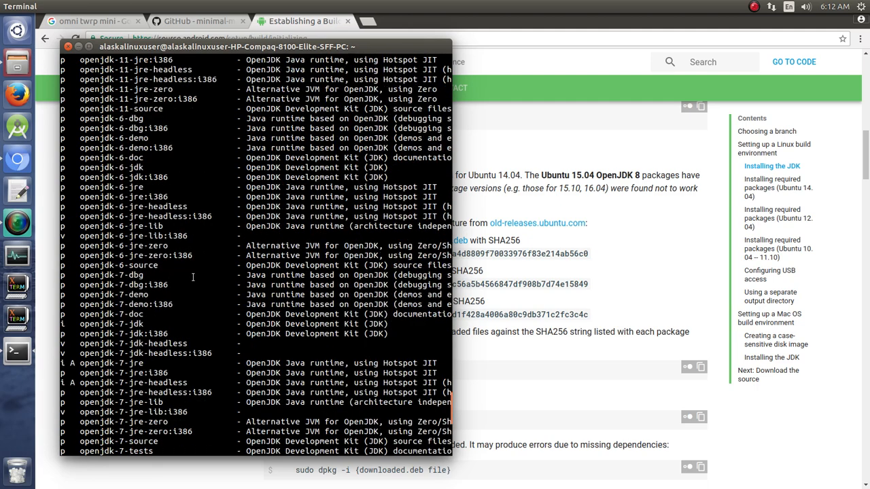
scroll(down, 3)
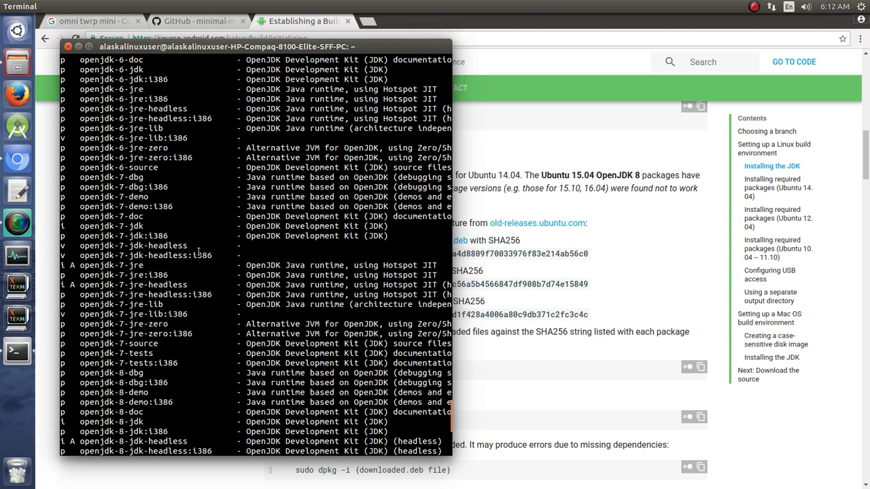
scroll(down, 3)
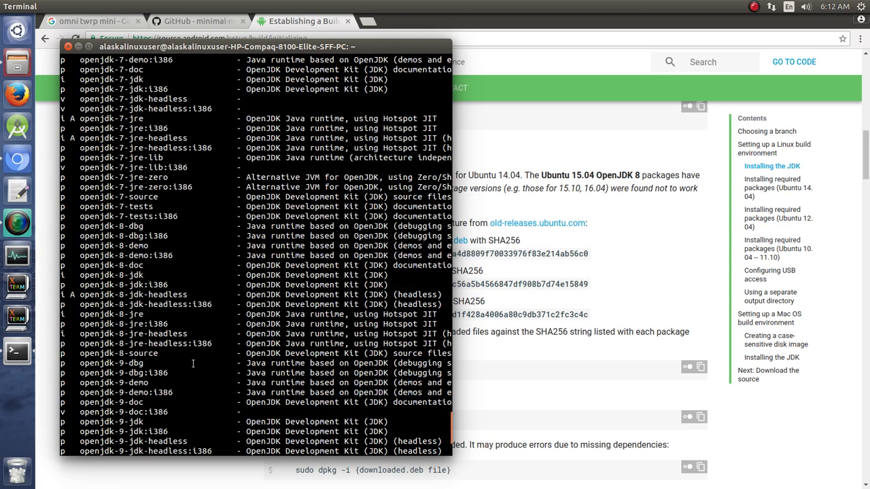
mouse_move(185, 255)
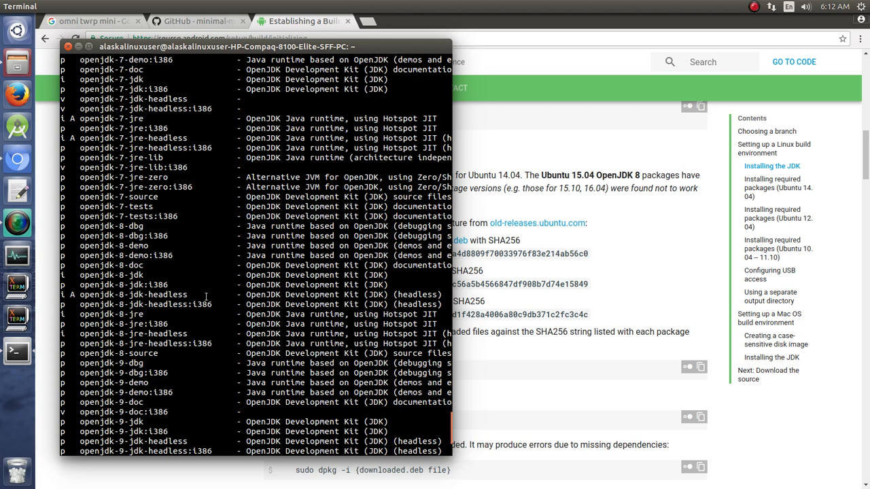
scroll(up, 3)
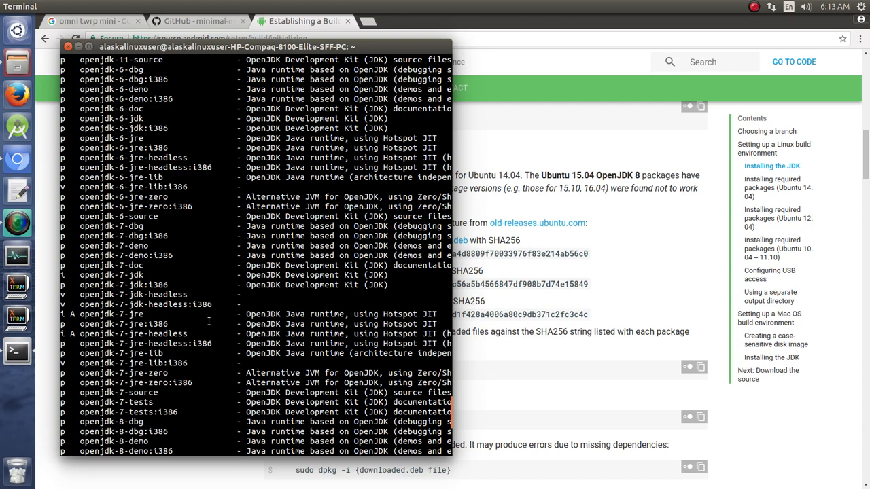
scroll(down, 3)
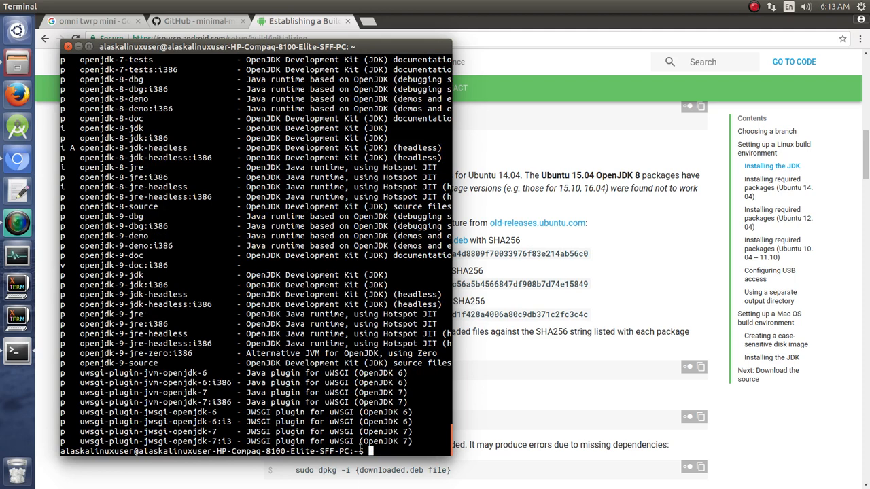
- Enter 'sudo apt-get install openjdk-7-jdk' at the terminal prompt
text(sudo apt-get inst)
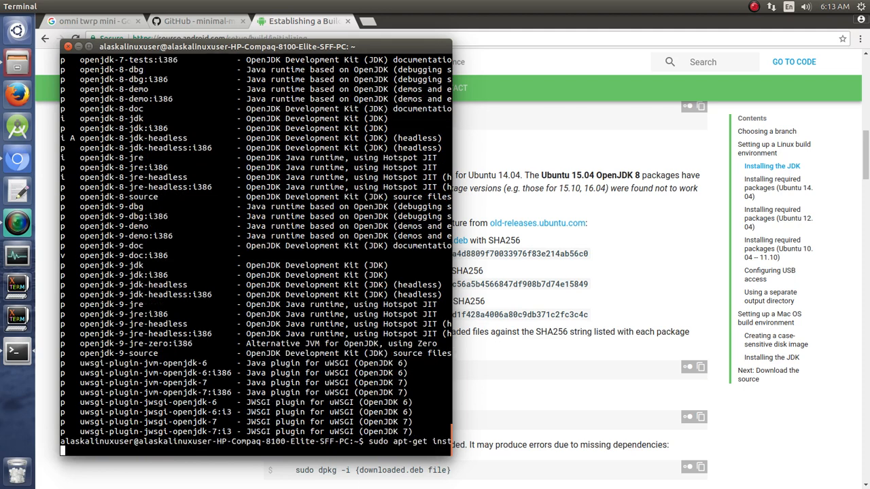
text(all openjdk-)
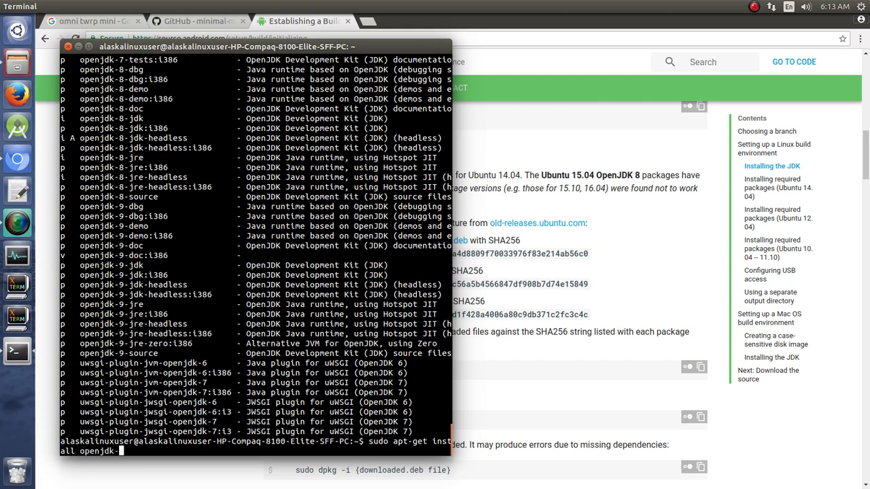
text(7-jdk)
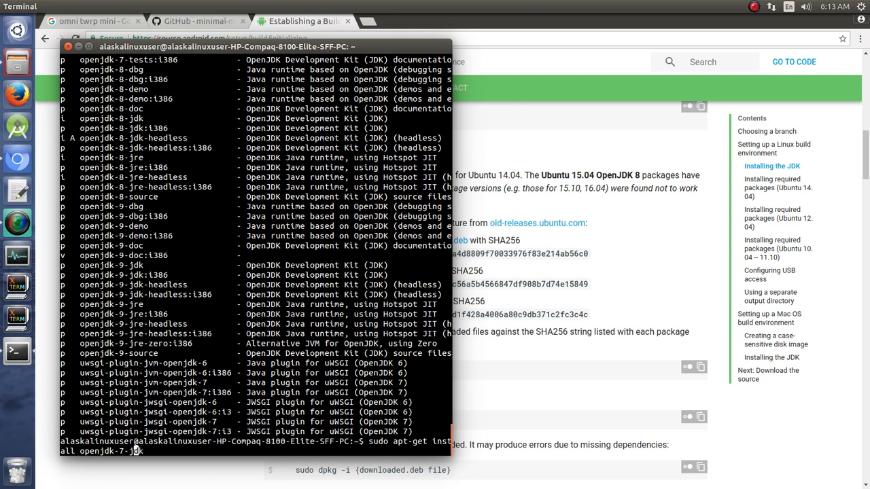
text(8)
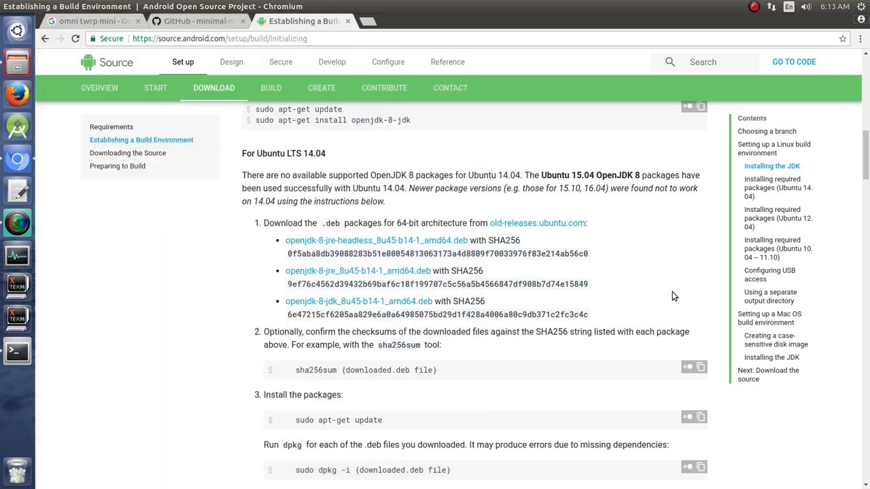
- Run the guide's 'sudo update-alternatives --config java' command in Terminal, choosing option 1 for OpenJDK 7
scroll(down, 3)
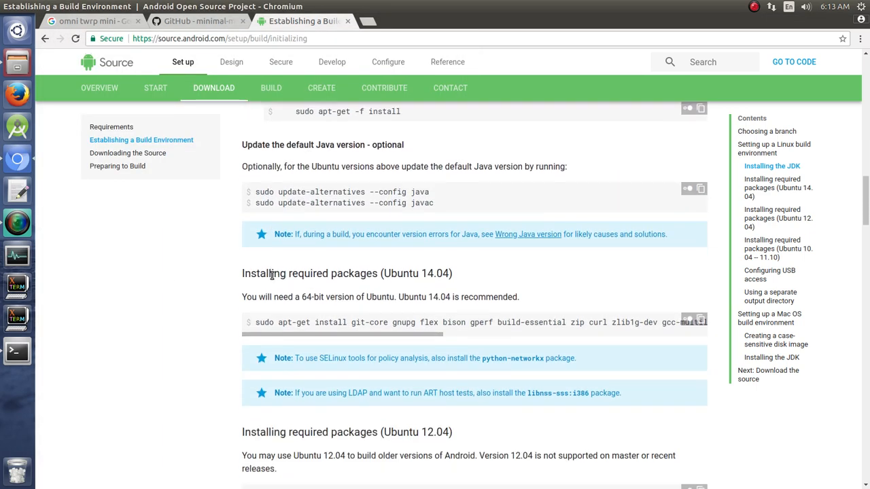
scroll(down, 3)
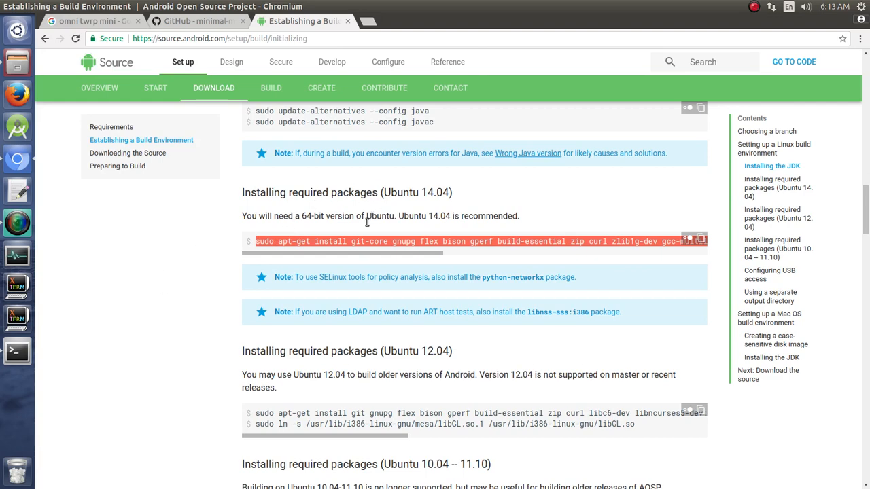
mouse_move(126, 337)
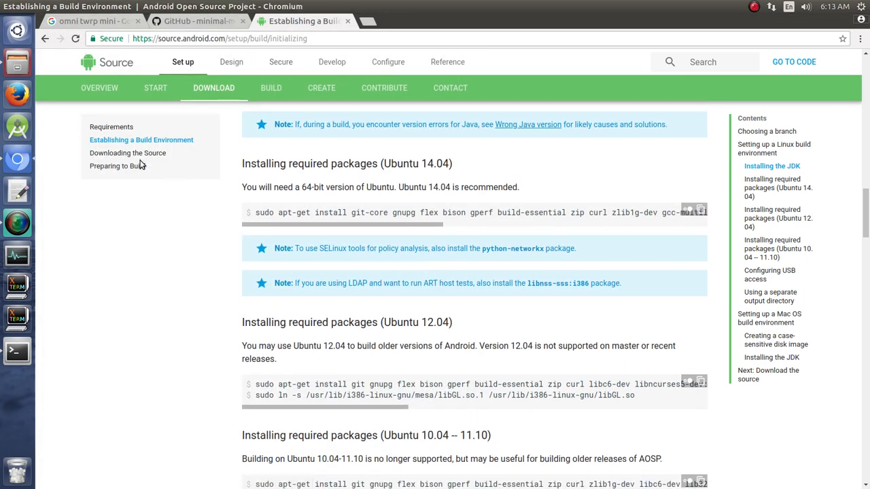
scroll(up, 3)
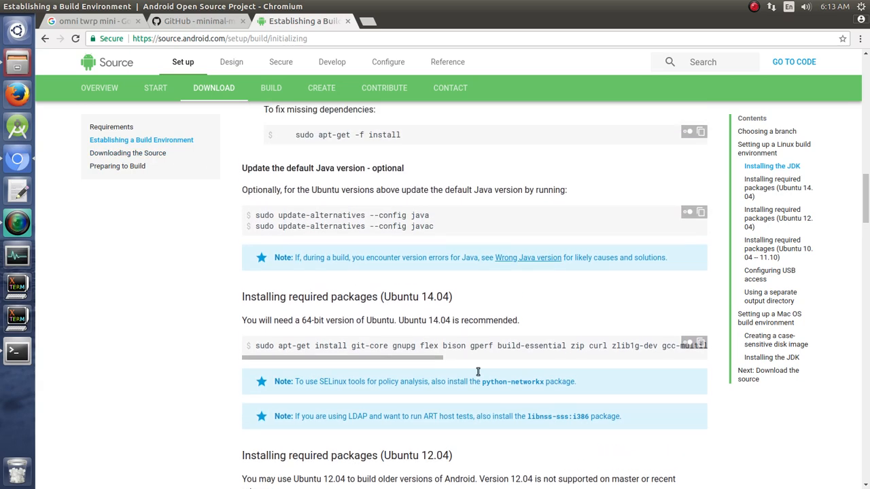
scroll(up, 3)
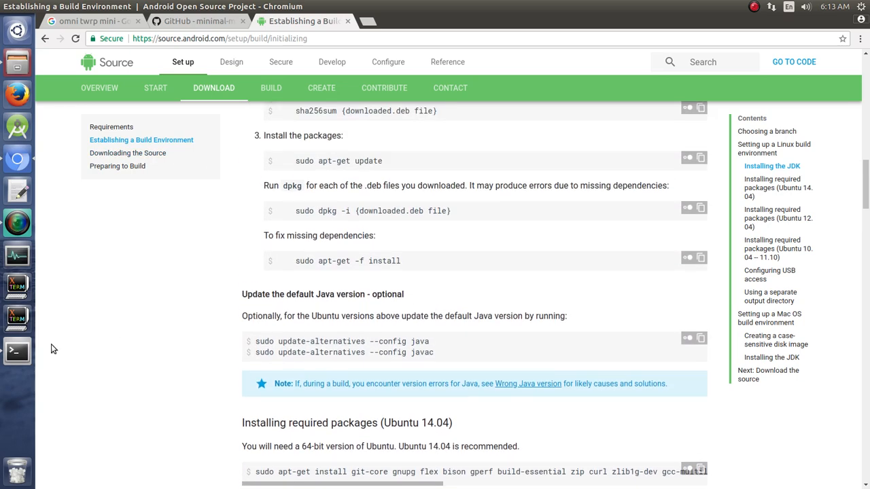
scroll(up, 3)
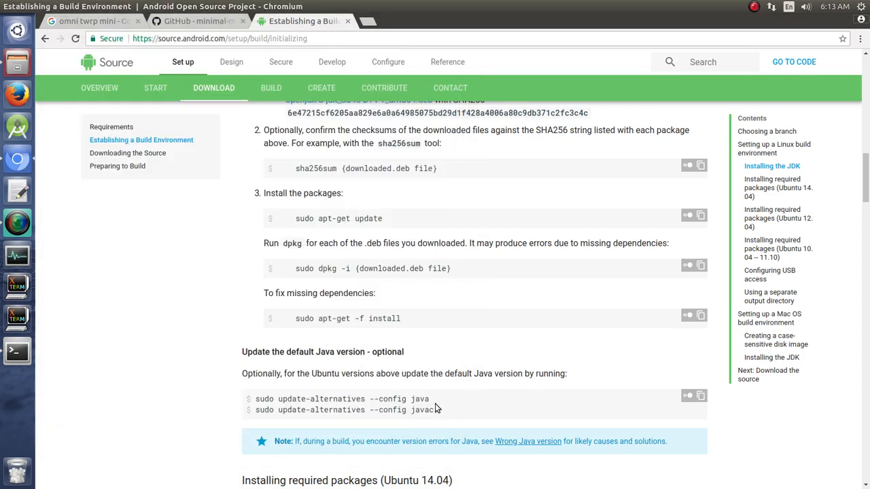
double_click(343, 400)
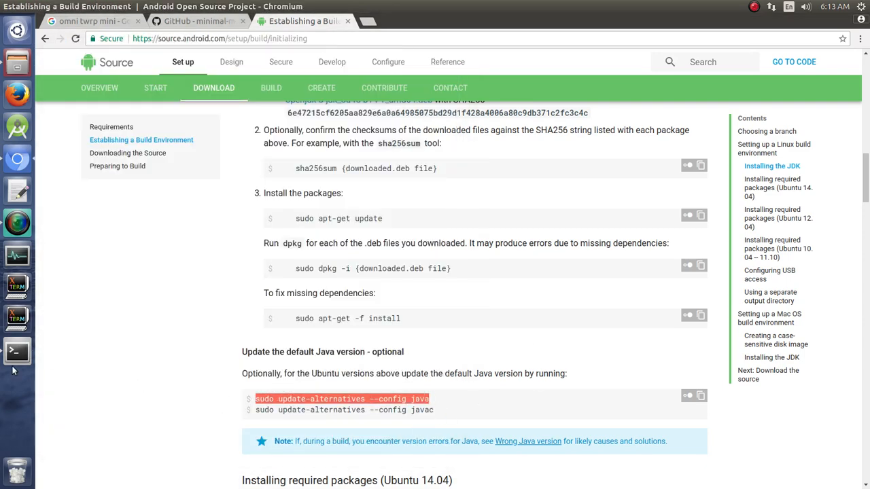
click(17, 350)
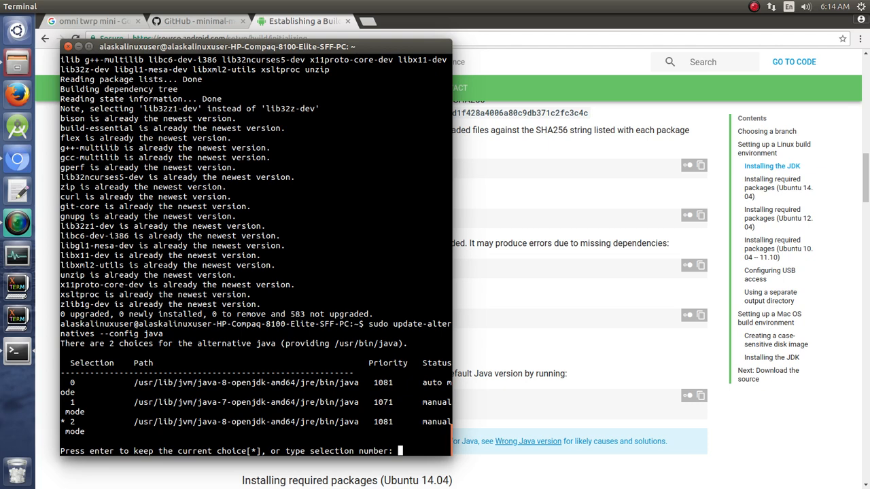
text(1)
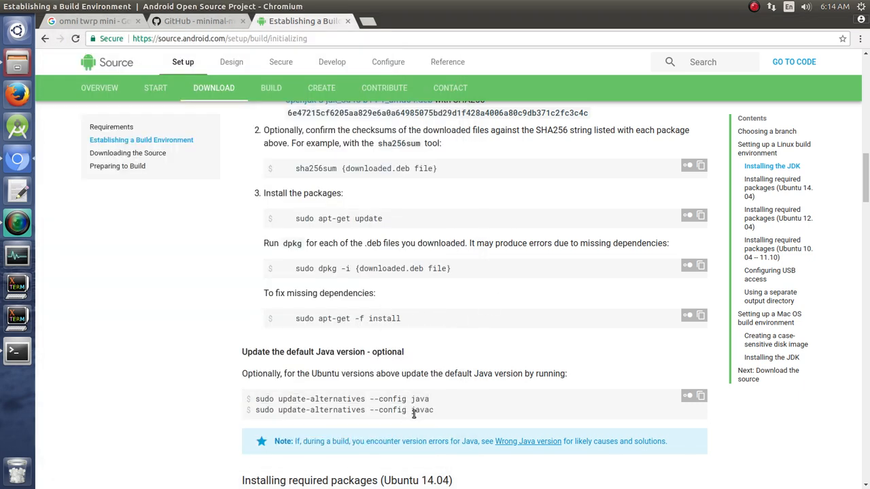
- Run the 'sudo update-alternatives --config javac' command from the guide in Terminal
triple_click(343, 411)
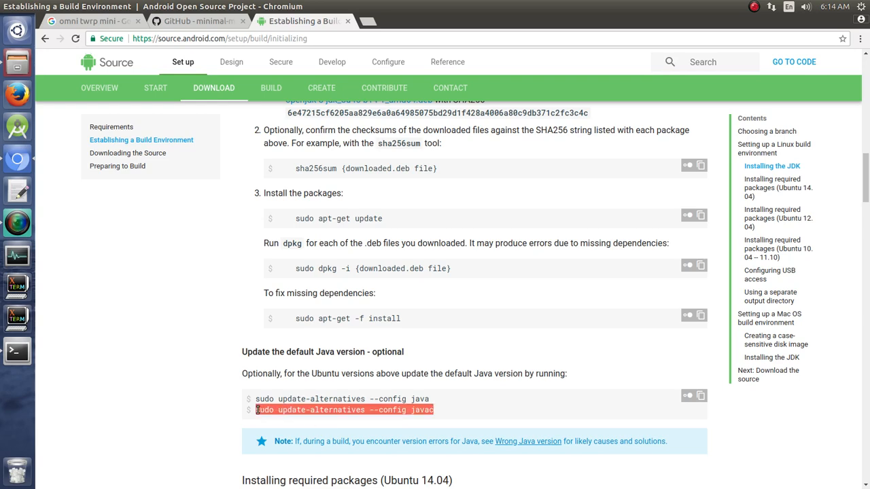
click(17, 351)
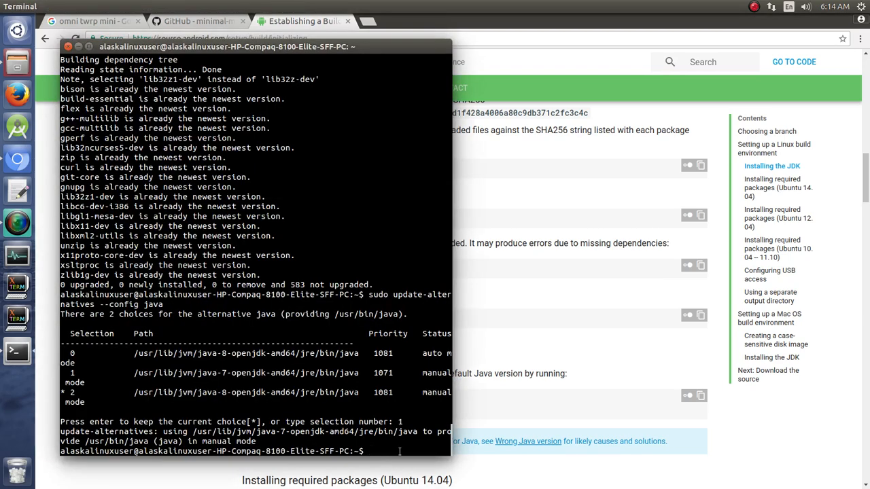
key(Return)
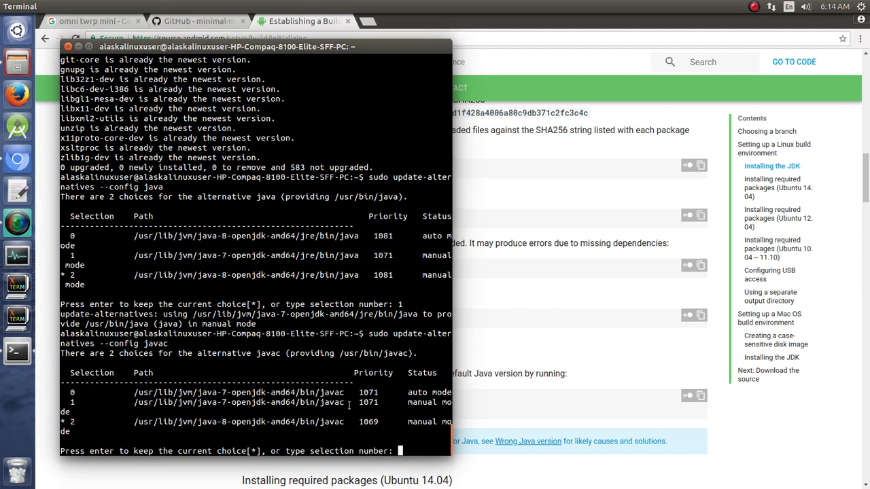
key(Return)
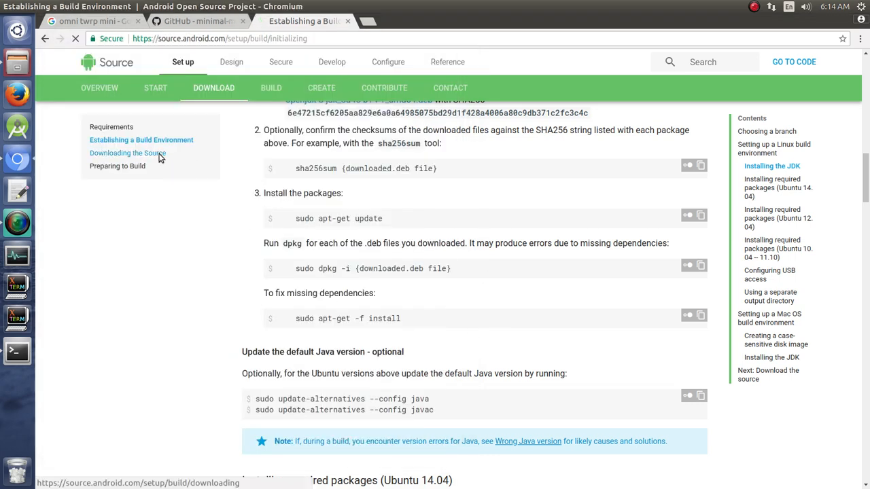
- Create the ~/bin folder and prepend it to PATH, copying each command from the guide
click(128, 152)
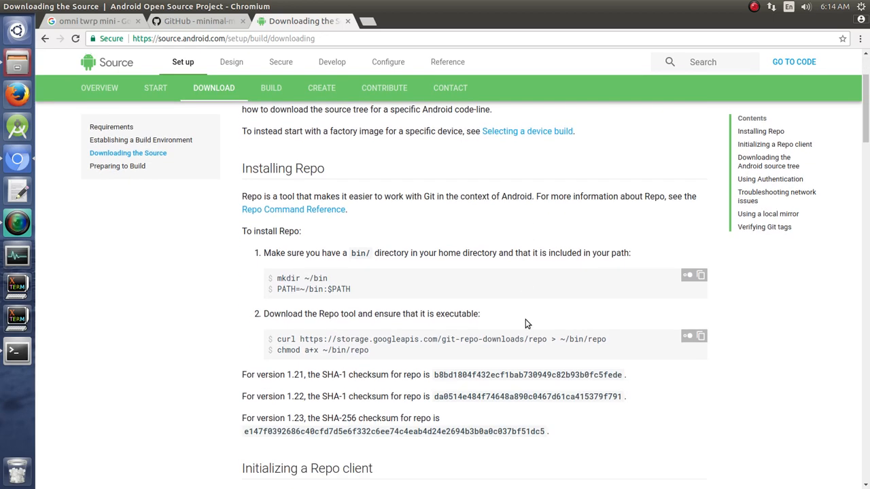
mouse_move(391, 296)
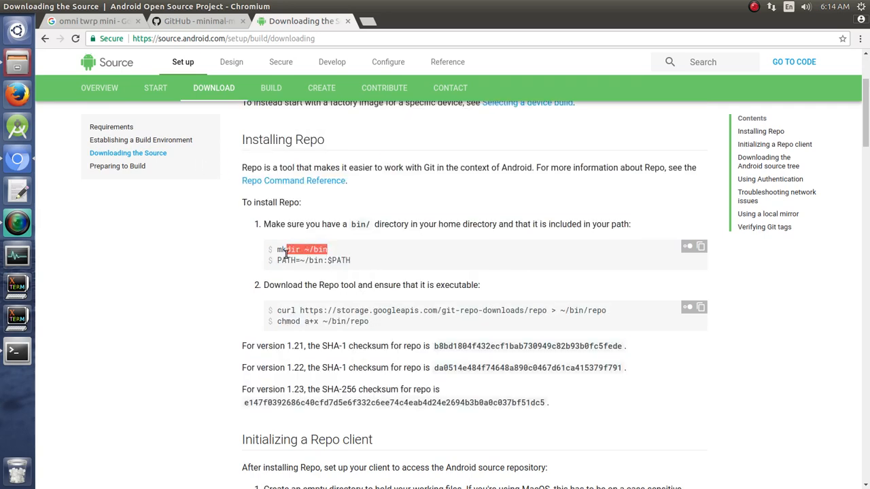
click(16, 350)
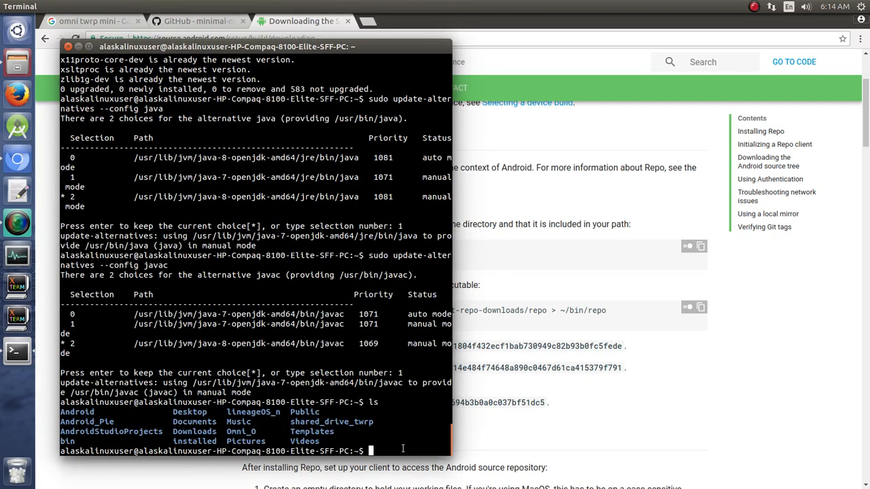
text(mkdir ~/bin)
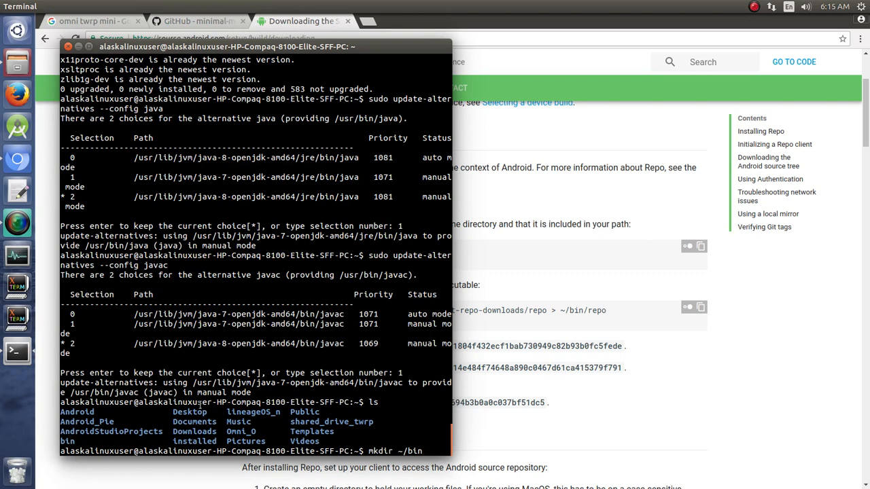
key(Return)
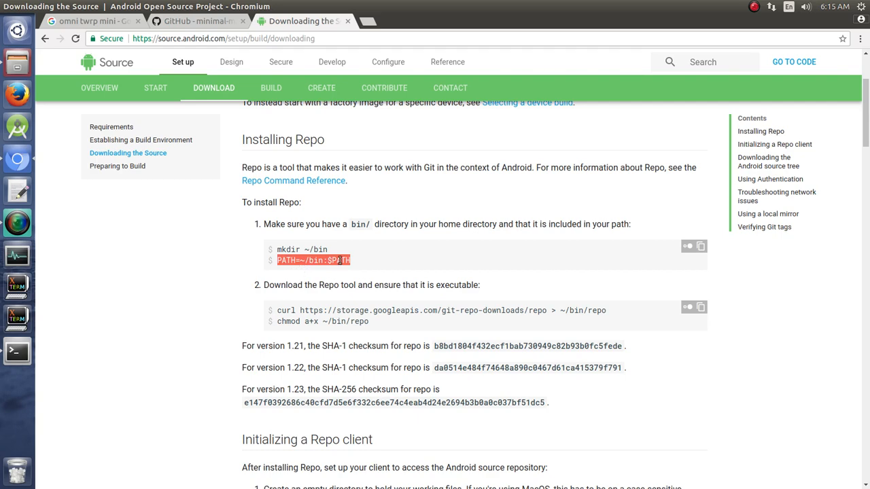
click(17, 351)
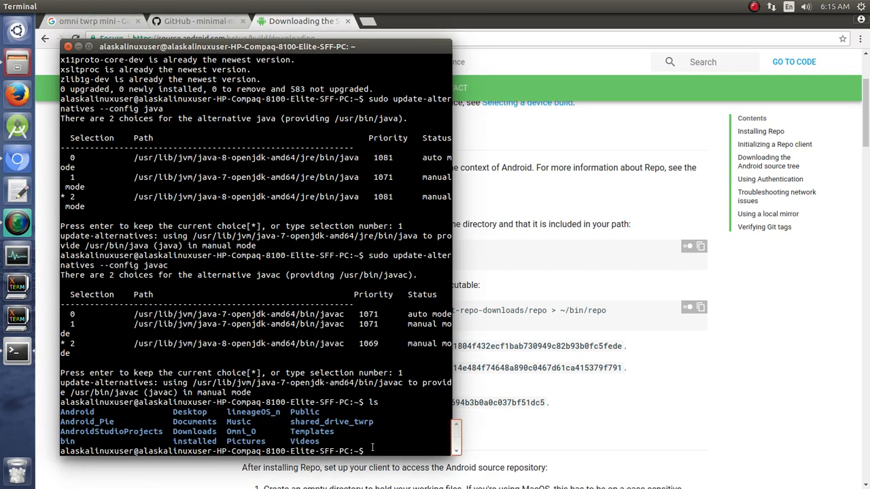
text(PATH=~/bin:$PATH)
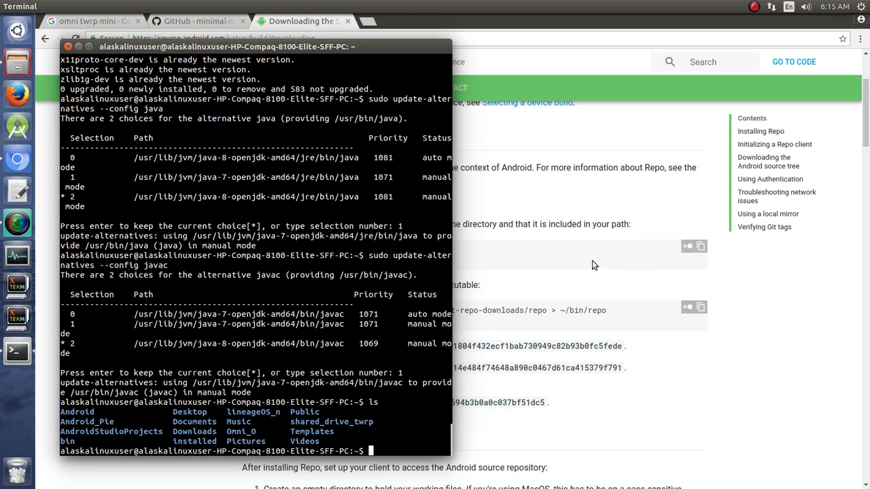
mouse_move(555, 291)
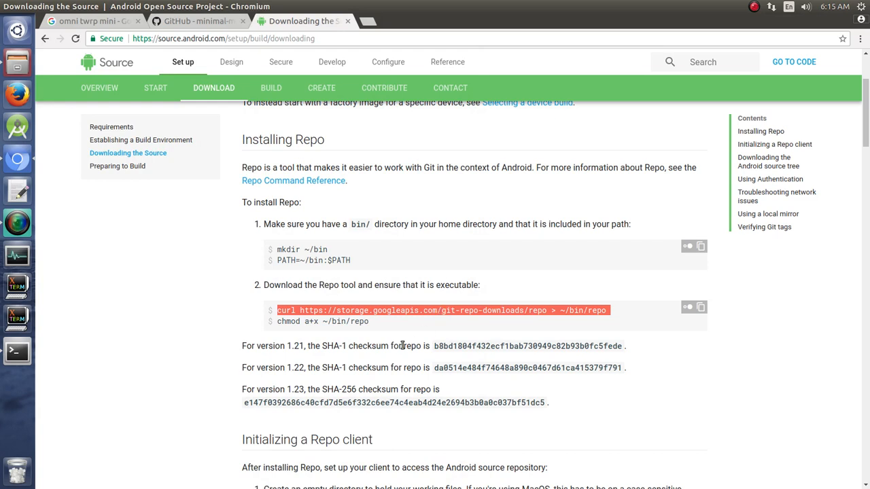
mouse_move(448, 323)
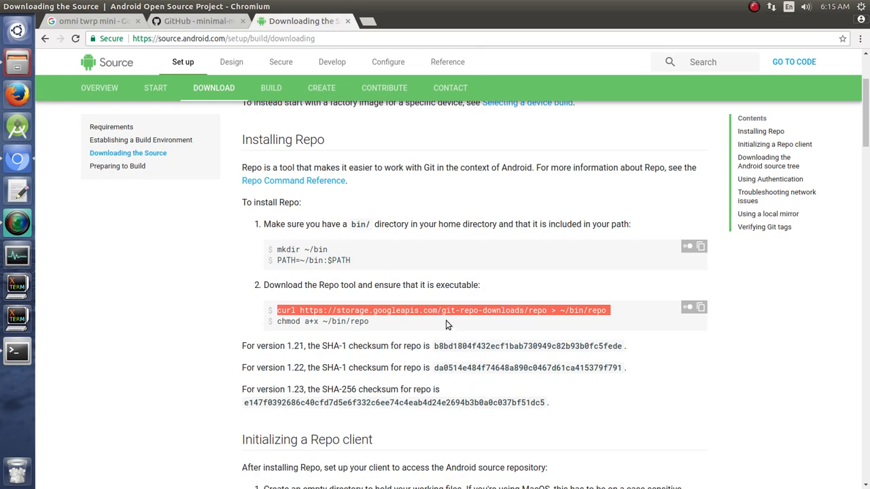
- Download the repo script into ~/bin, list it, and make it executable with chmod
click(348, 321)
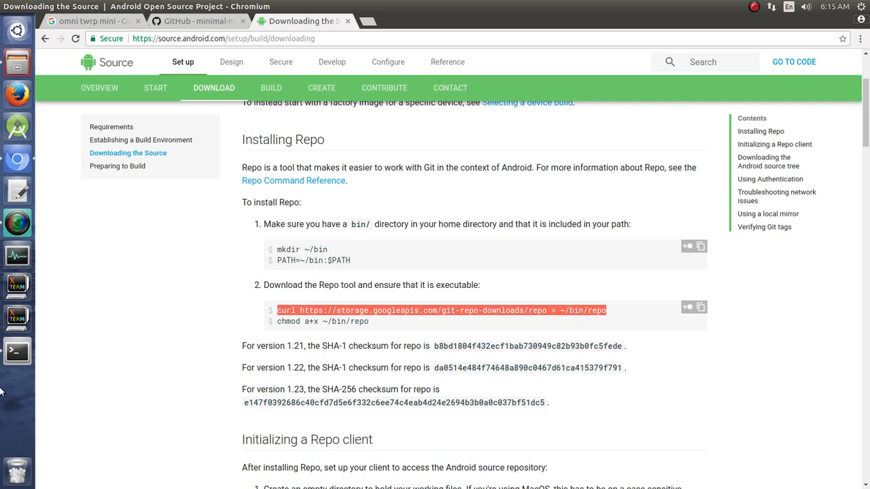
click(17, 351)
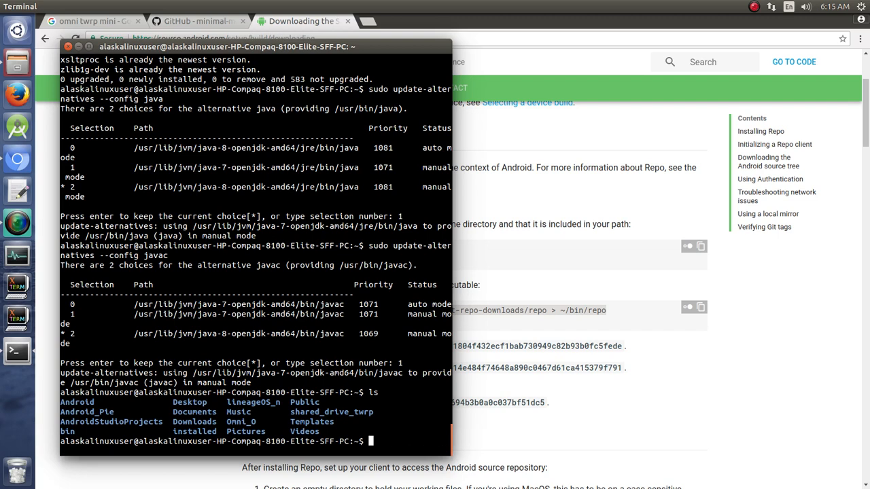
text(ls)
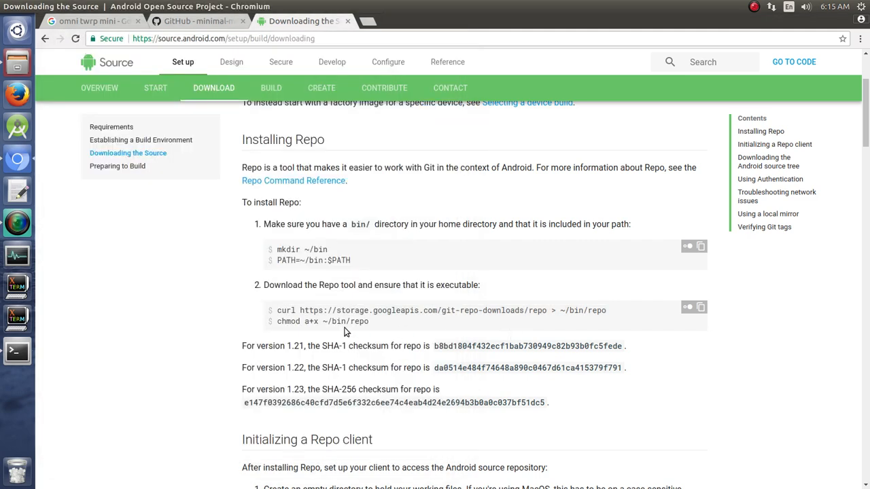
mouse_move(277, 331)
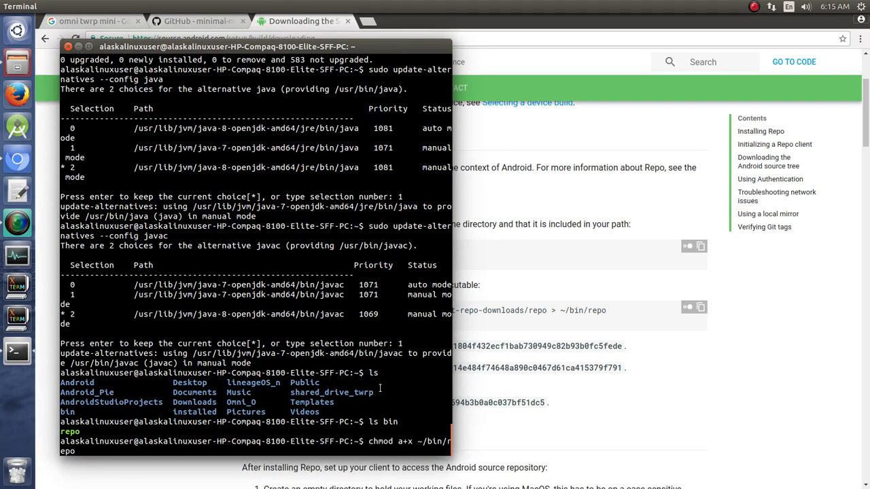
mouse_move(405, 445)
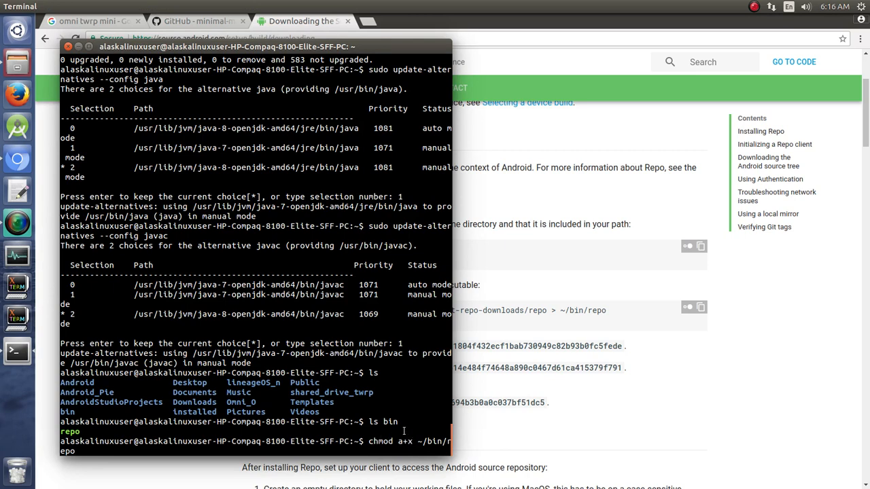
key(Return)
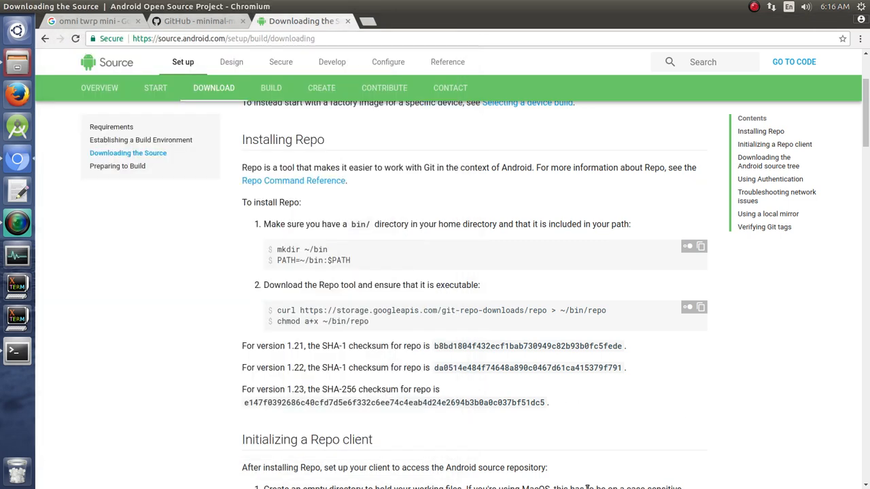
mouse_move(320, 205)
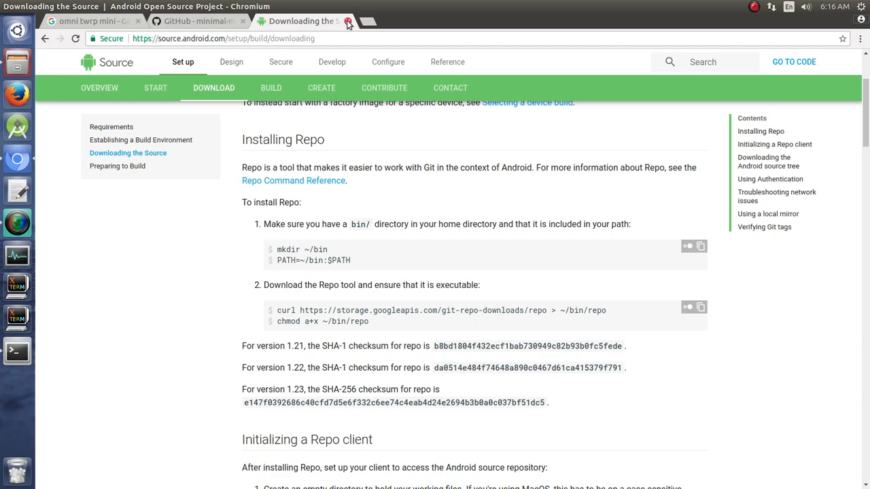
- Create the twrp6 directory in home and change into it using Tab completion
click(329, 22)
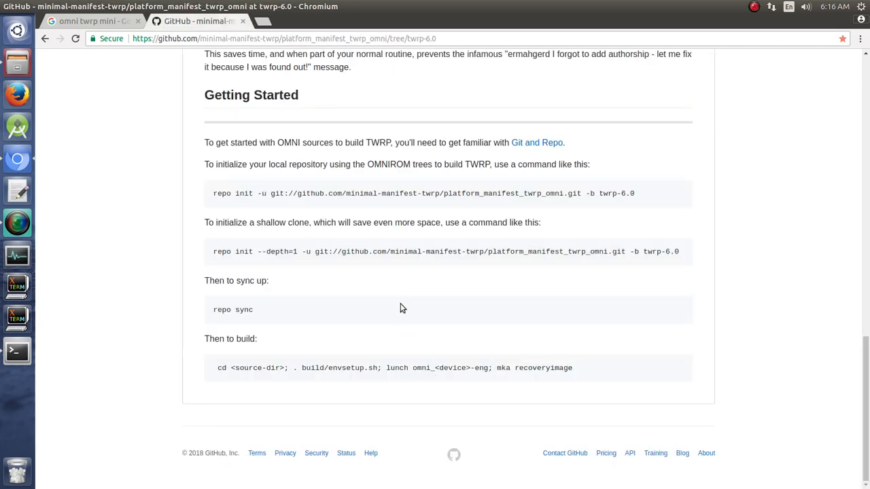
mouse_move(73, 122)
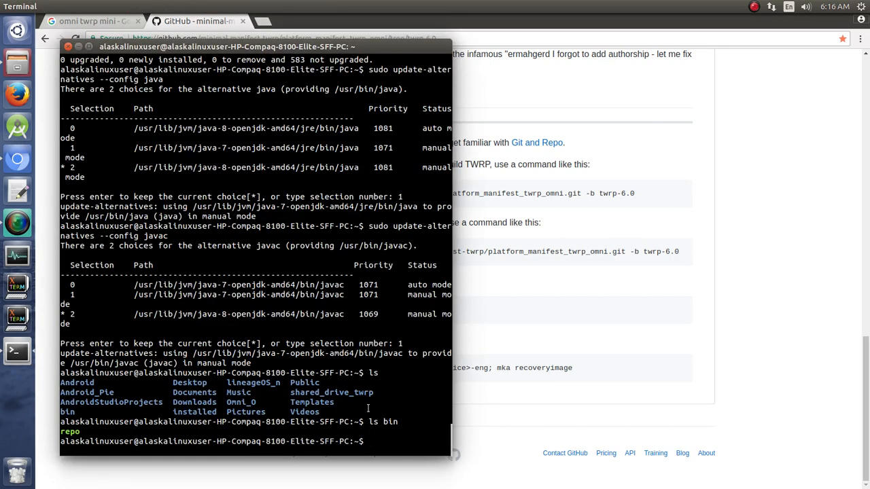
text(mkdir)
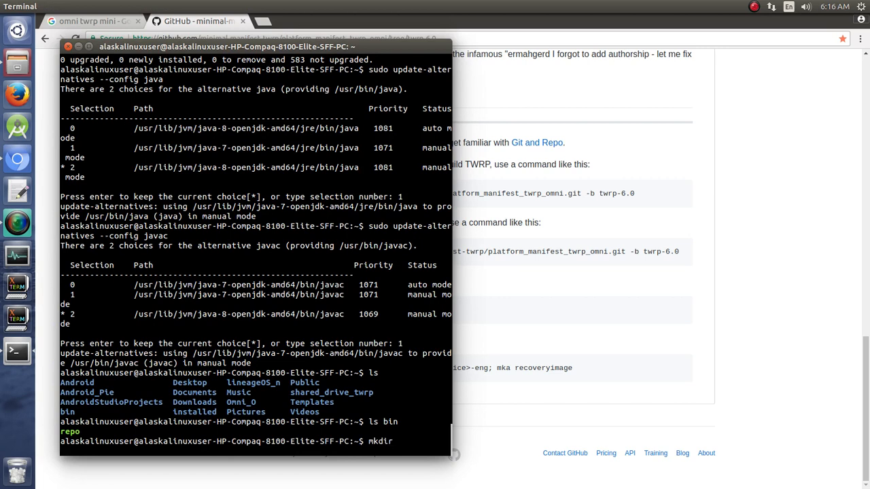
text(twrp6)
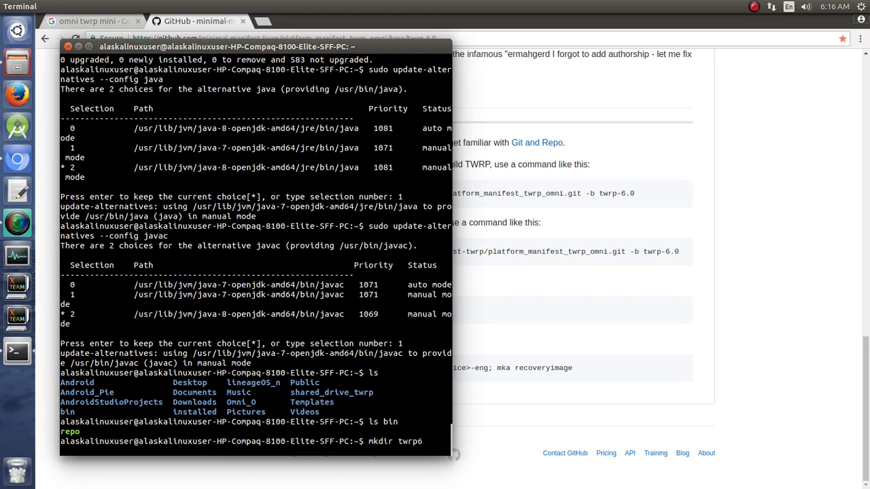
text(cd)
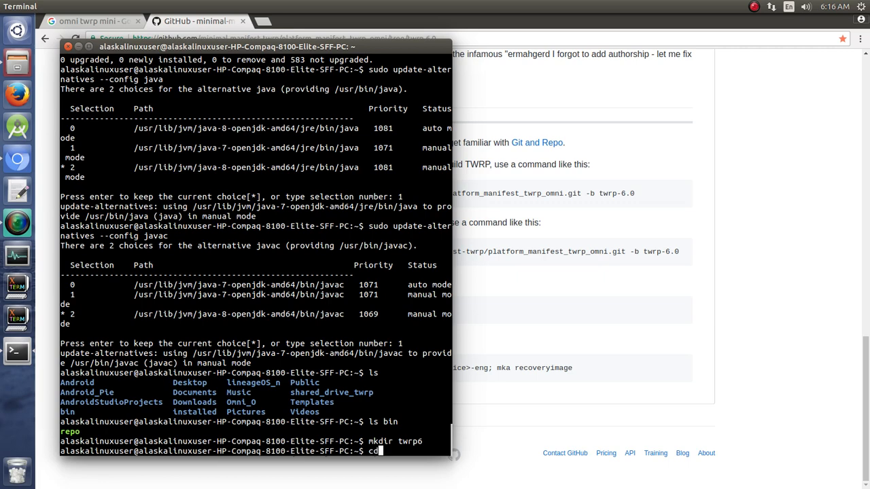
text(tw)
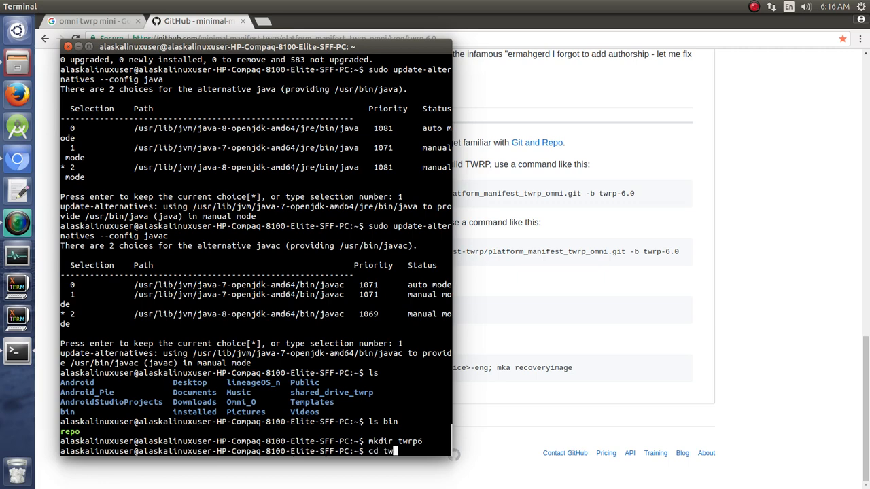
key(Return)
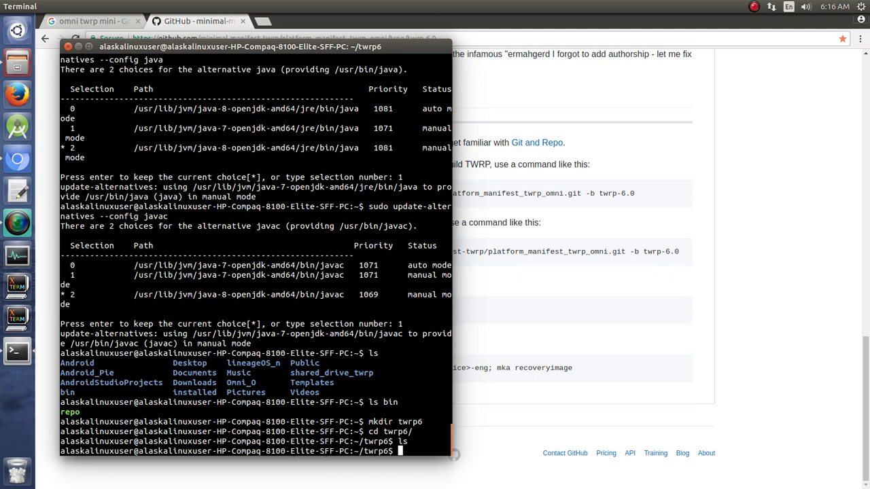
mouse_move(373, 395)
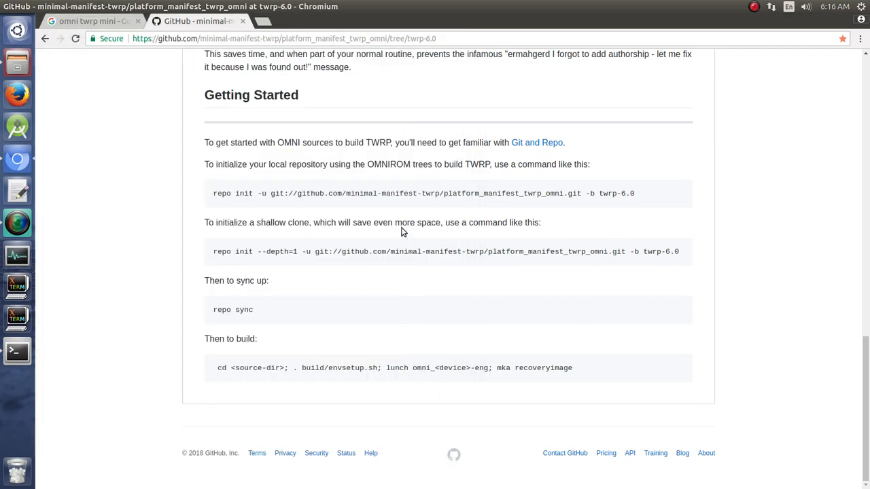
mouse_move(495, 182)
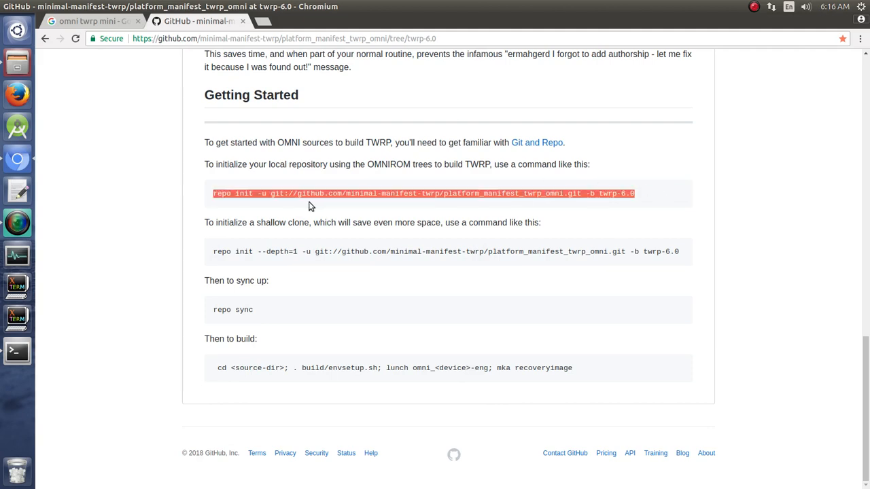
mouse_move(304, 216)
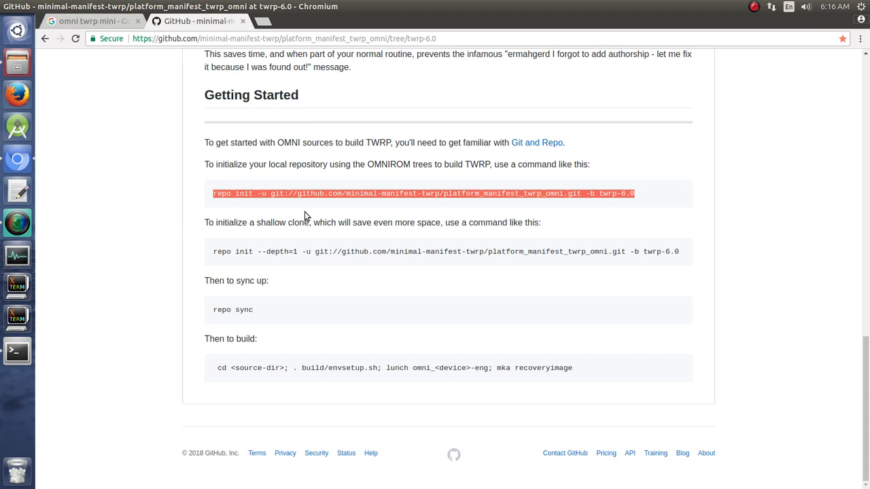
mouse_move(186, 277)
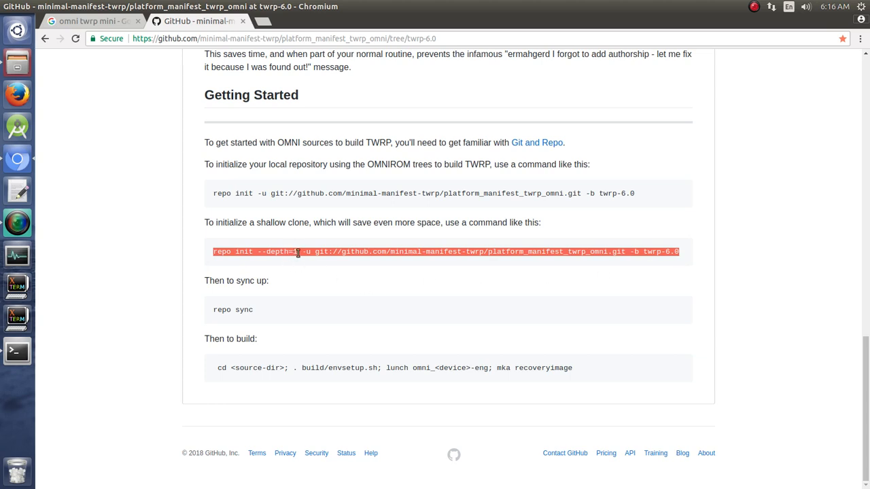
mouse_move(658, 263)
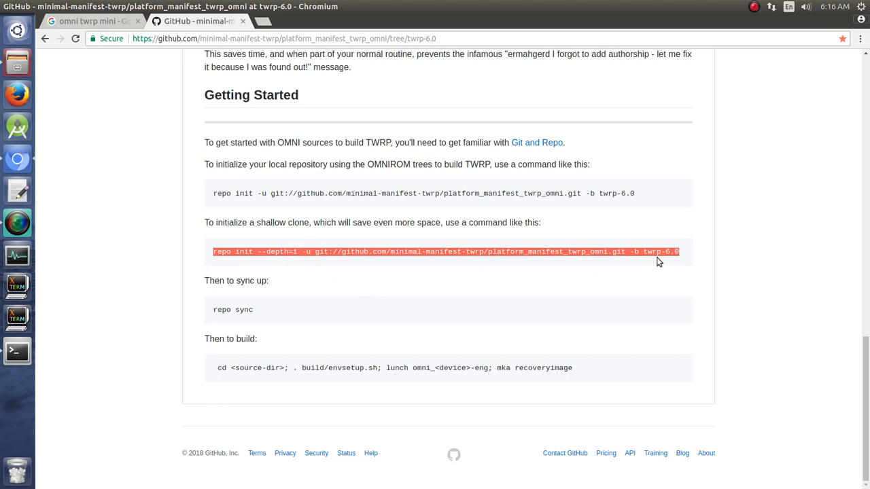
mouse_move(534, 325)
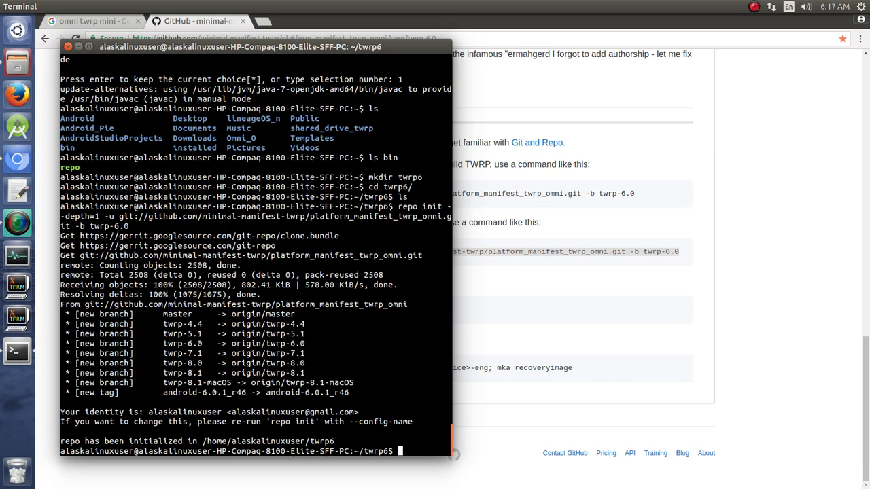
- Start repo sync in the initialized twrp6 folder to fetch the twrp-6.0 projects
text(repo sync)
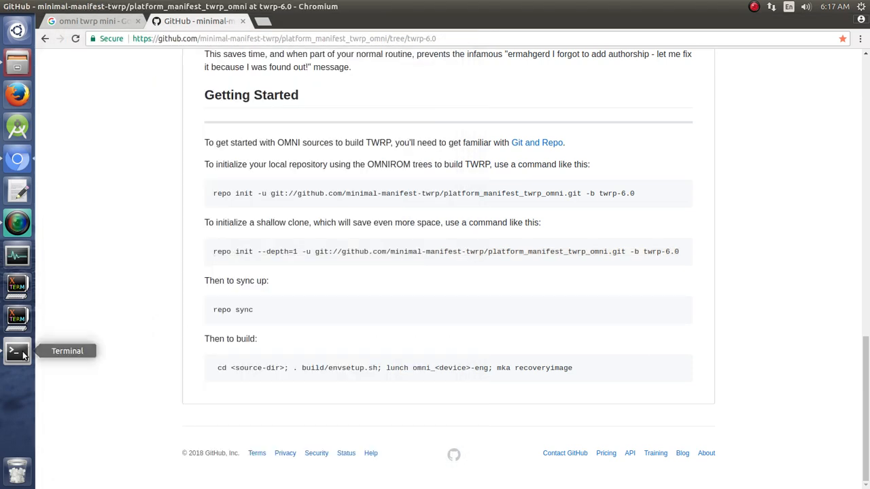
click(16, 350)
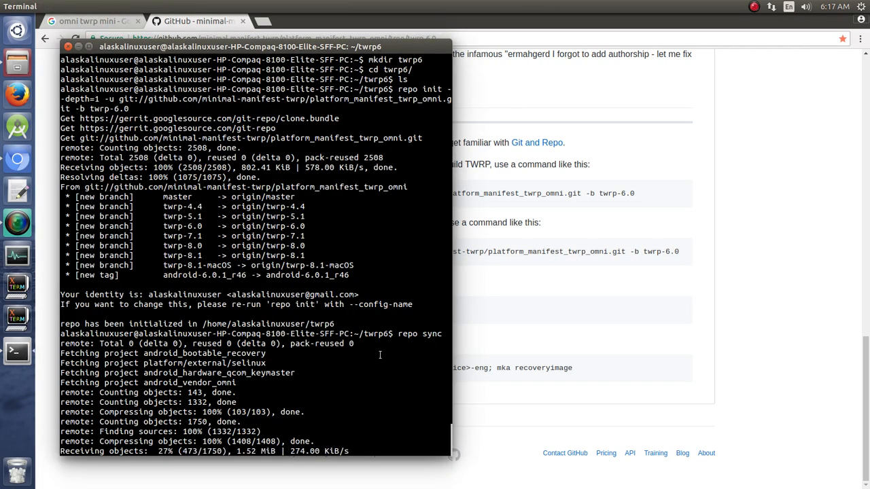